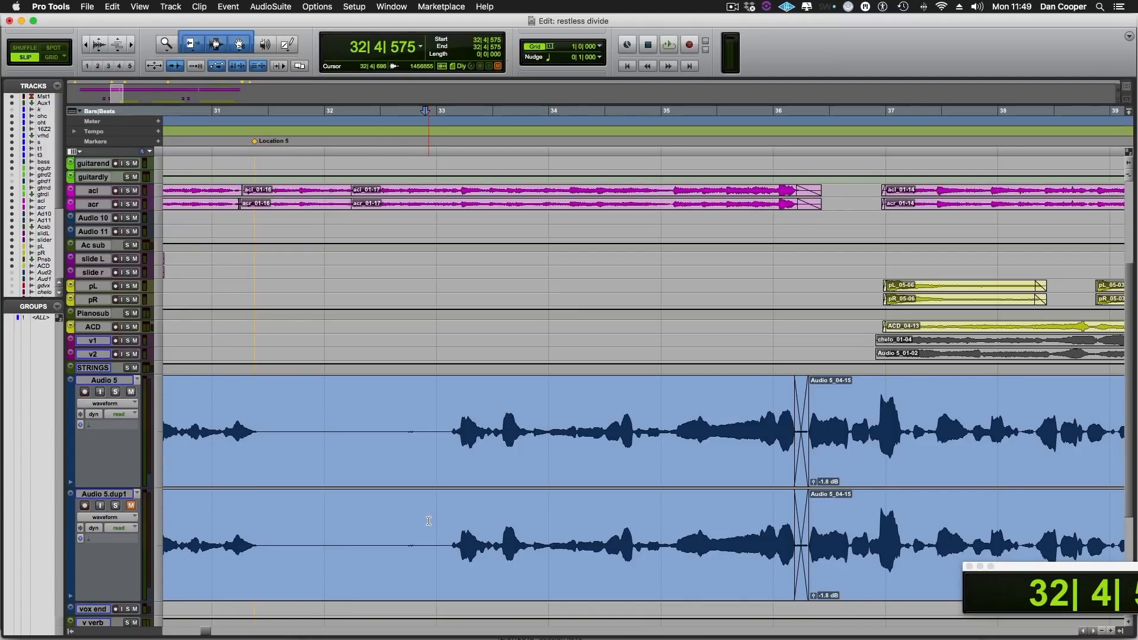
Select the 'Audio 5.dup1' track and arm Melodyne's Transfer to capture its vocal
click(667, 44)
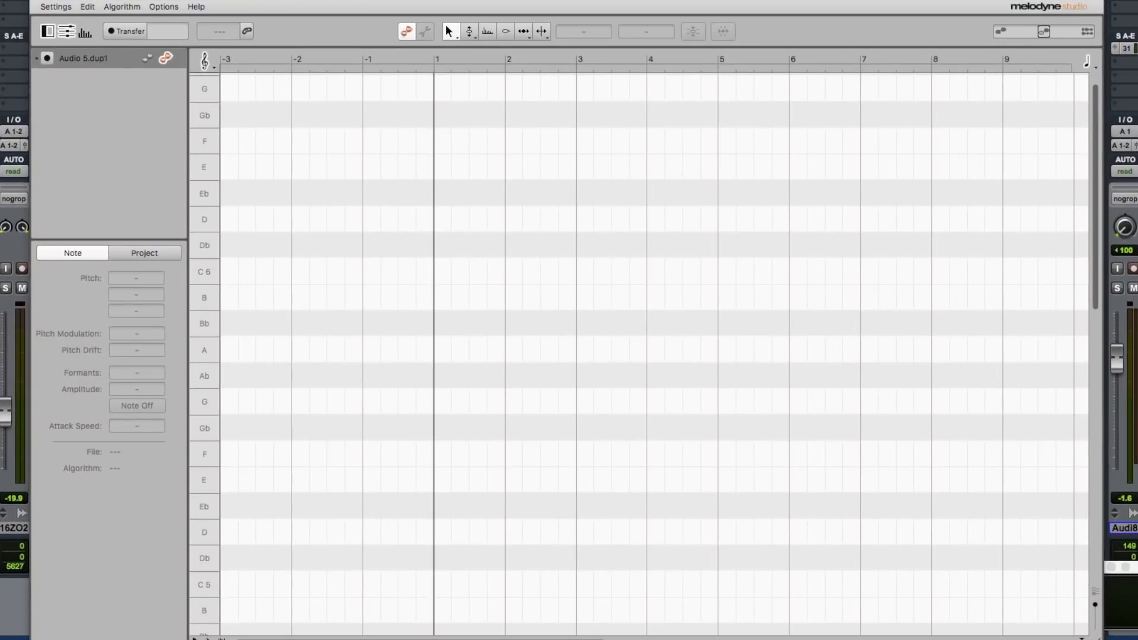
mouse_move(505, 395)
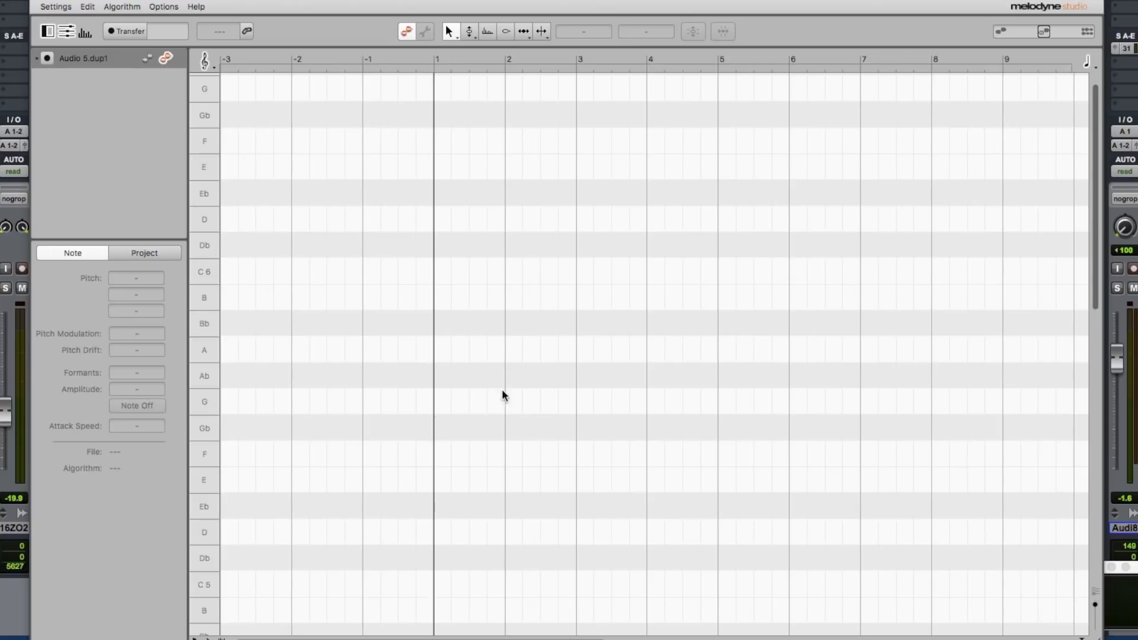
mouse_move(491, 177)
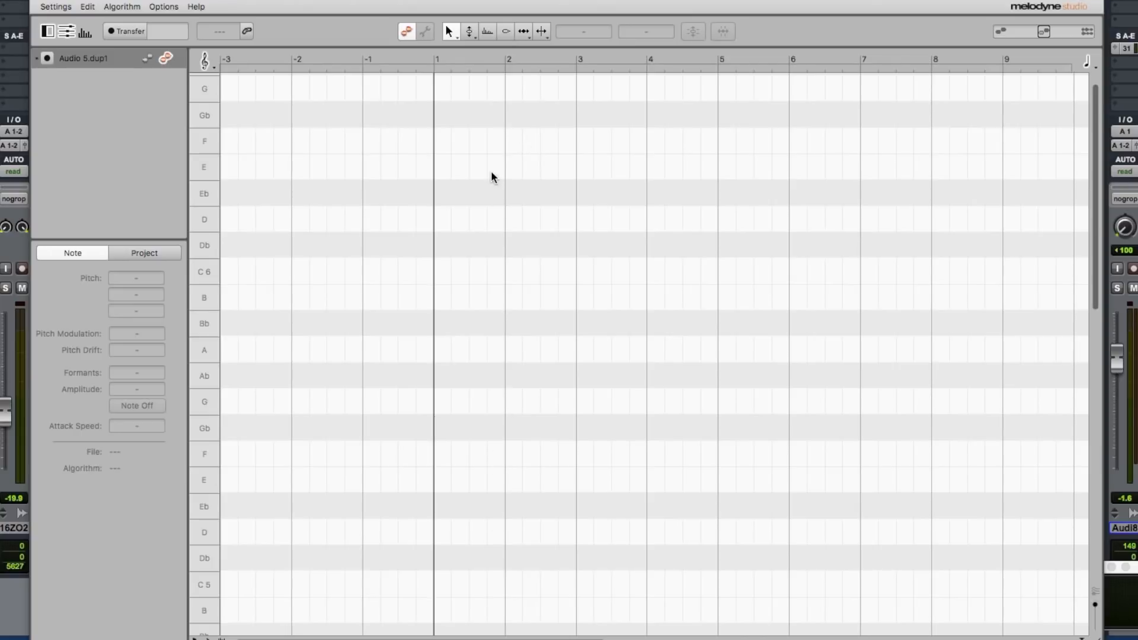
mouse_move(178, 77)
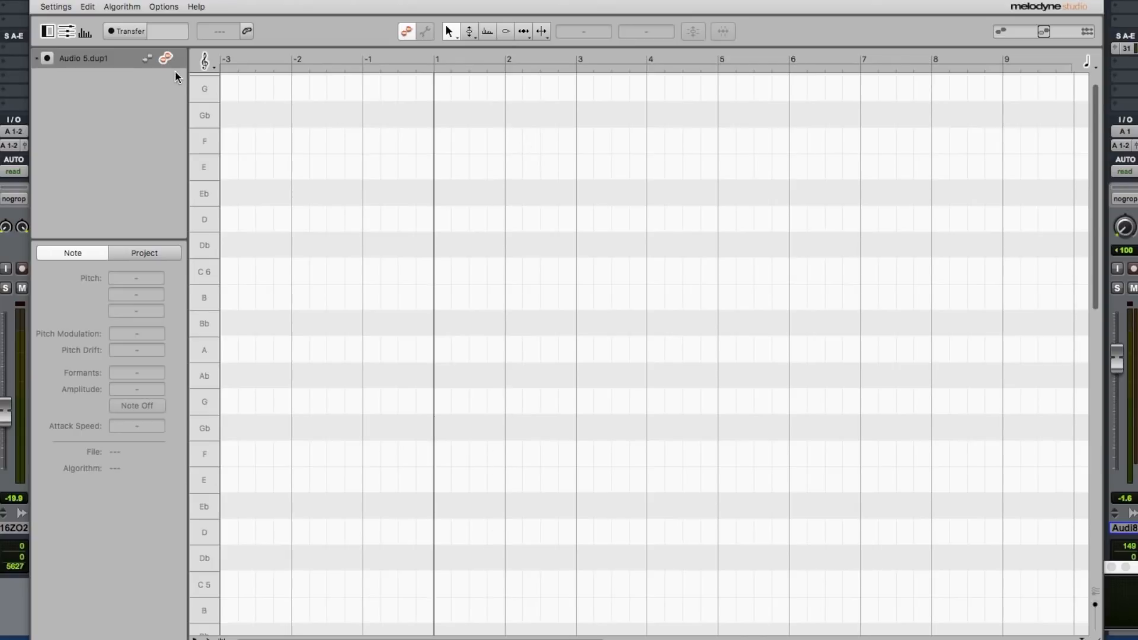
mouse_move(607, 421)
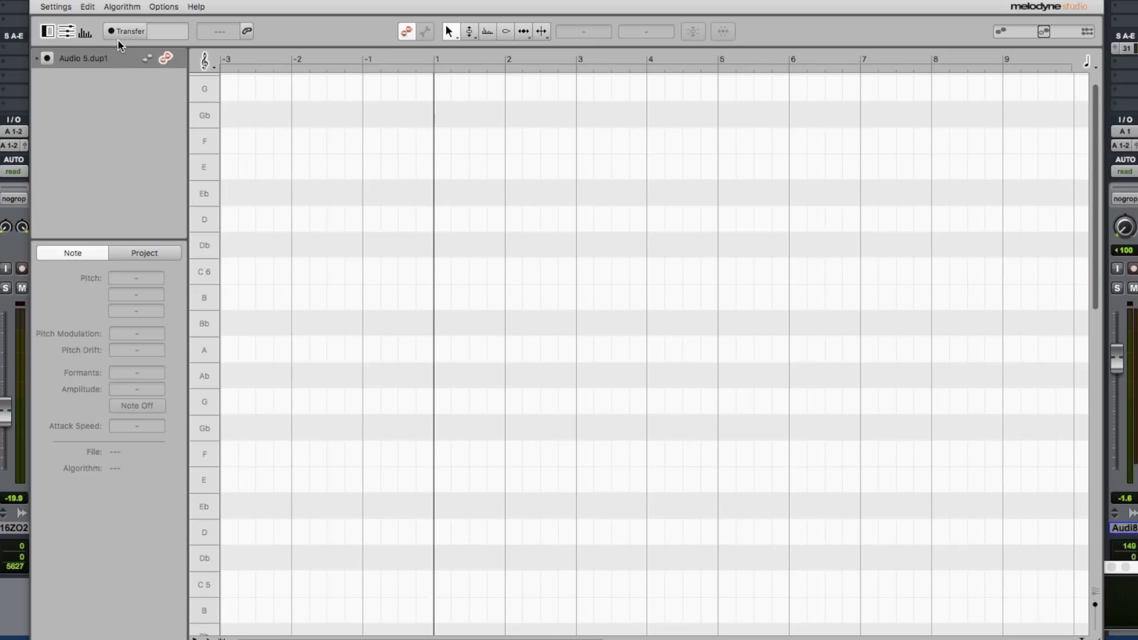
click(113, 30)
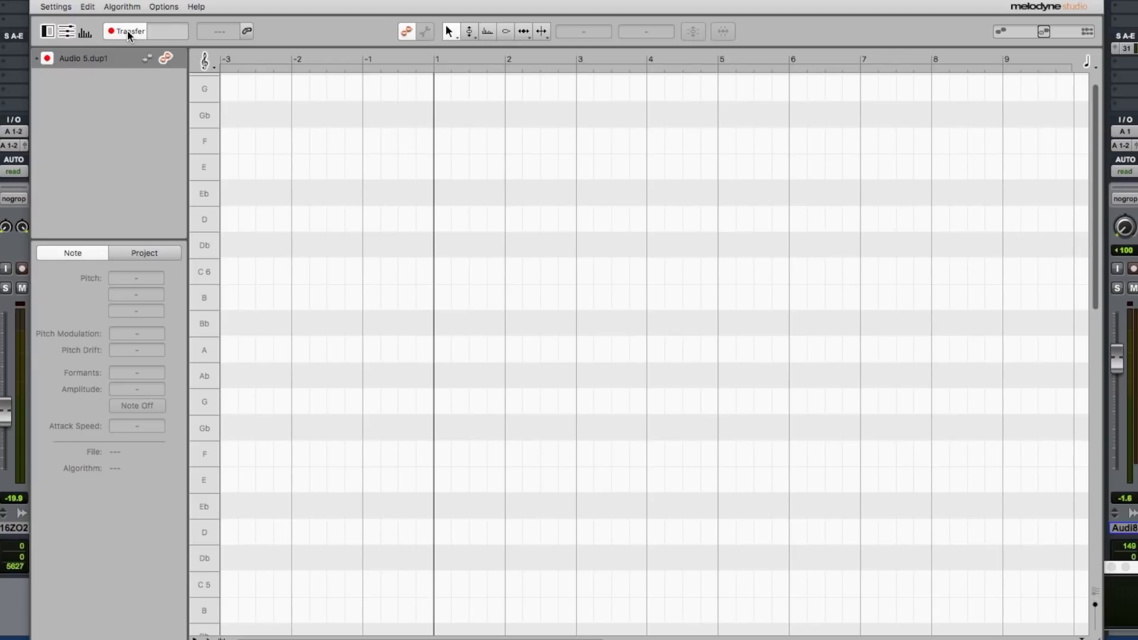
scroll(right, 3)
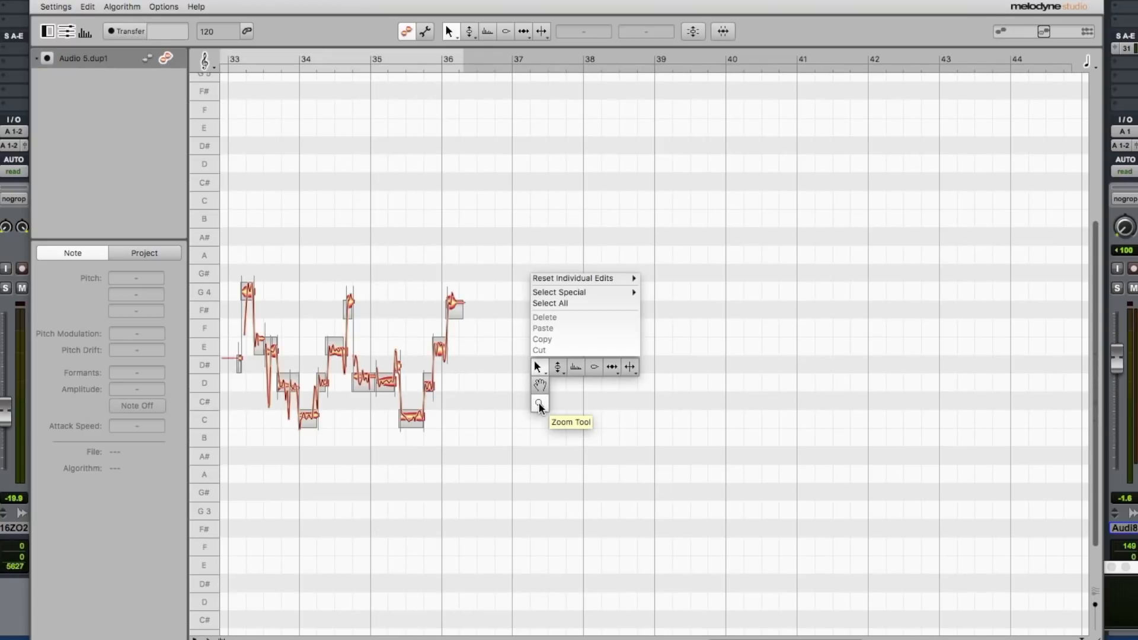
Zoom into the vocal notes across bars 33–36, then switch to the Pitch Tool
click(540, 404)
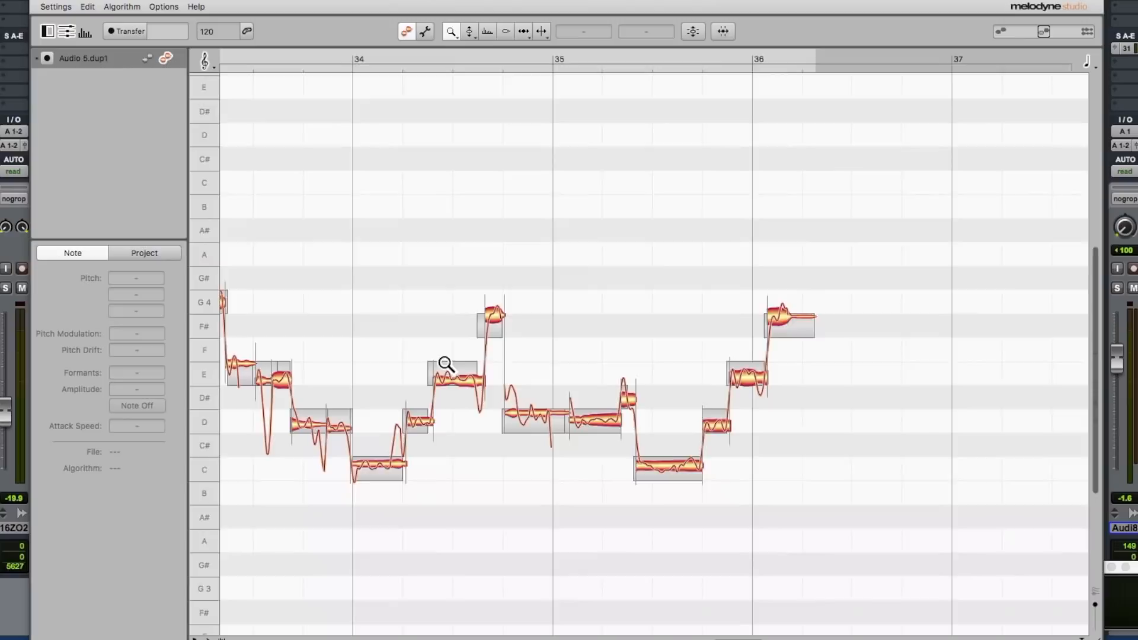
right_click(447, 364)
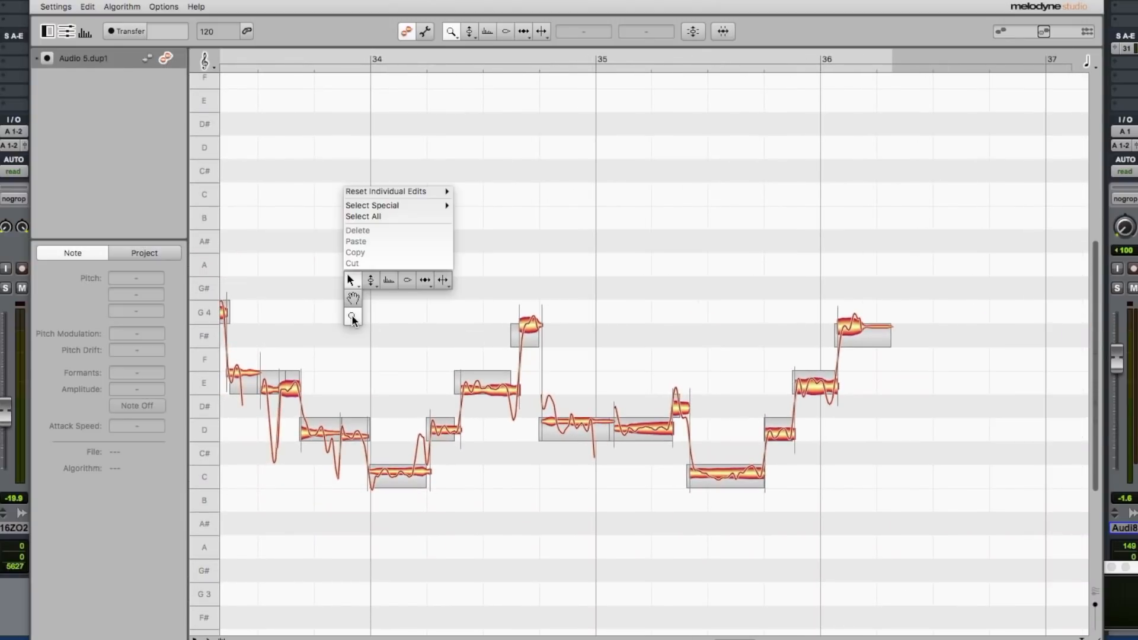
mouse_move(370, 281)
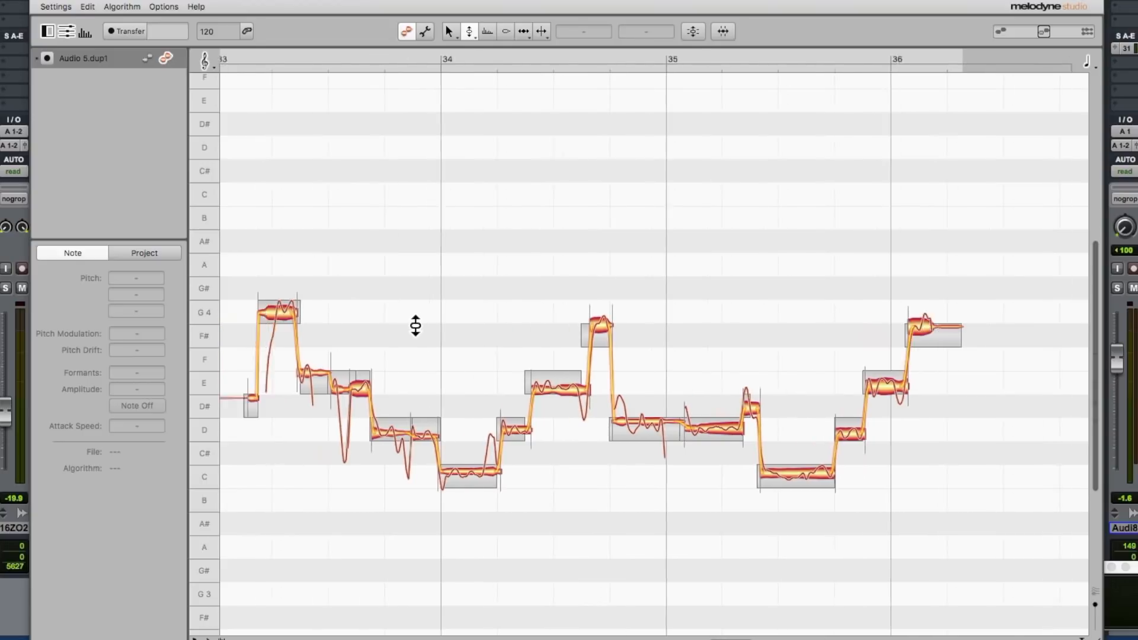
scroll(down, 3)
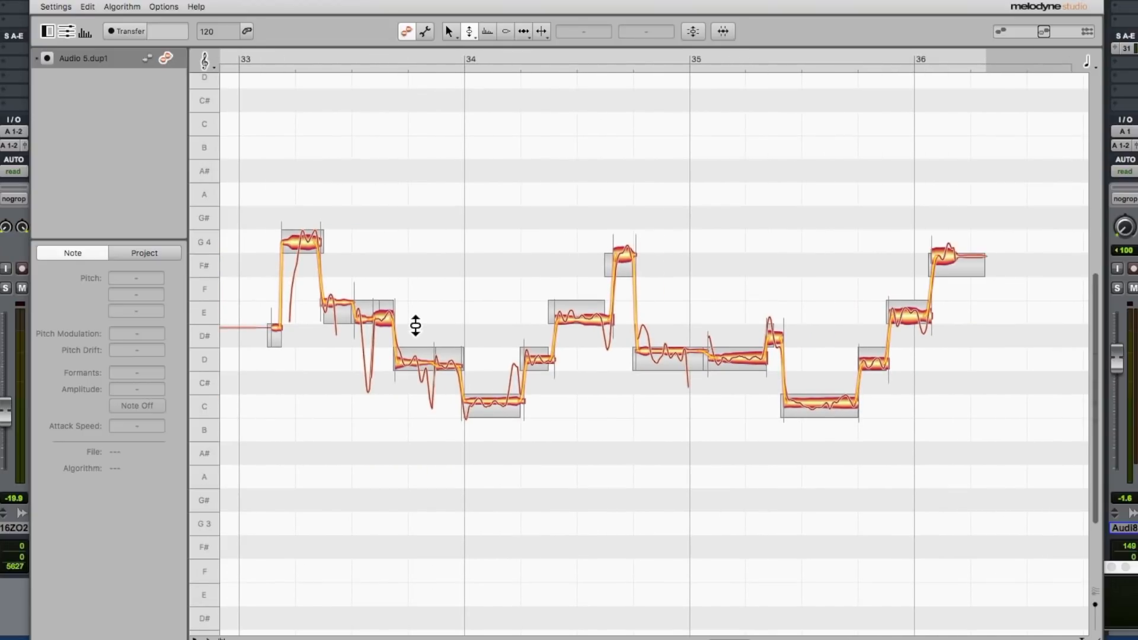
mouse_move(307, 252)
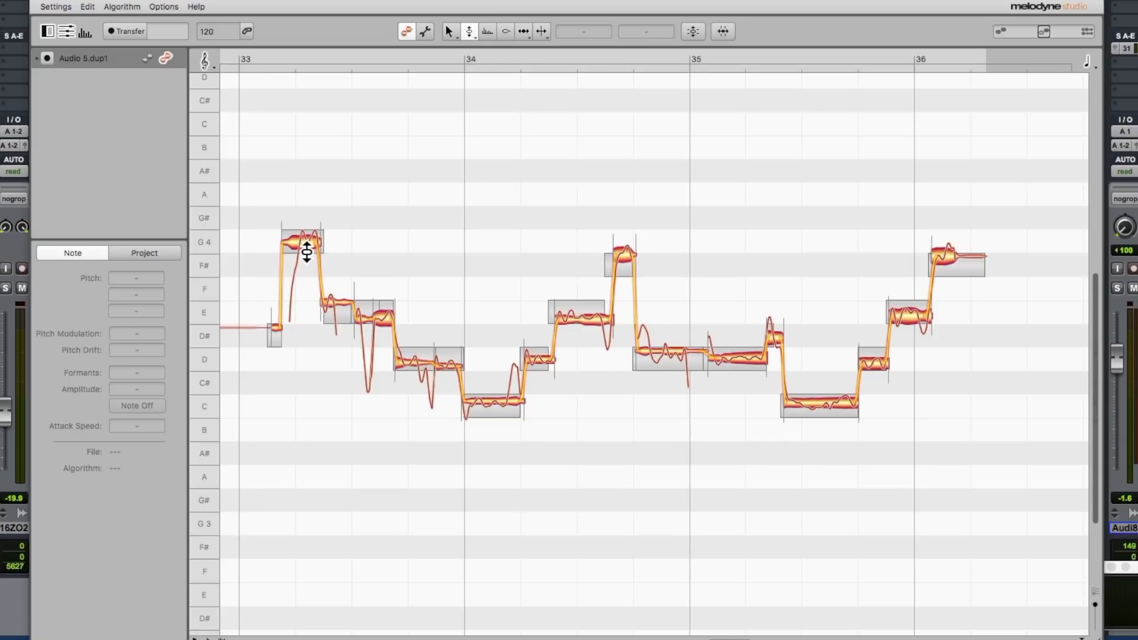
mouse_move(383, 321)
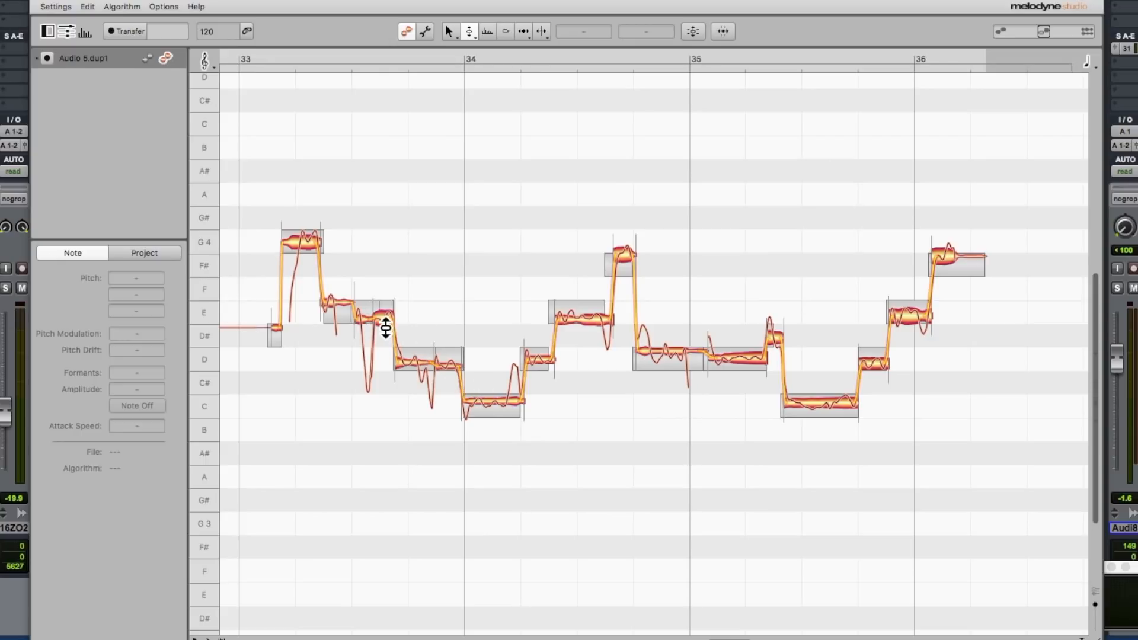
mouse_move(407, 295)
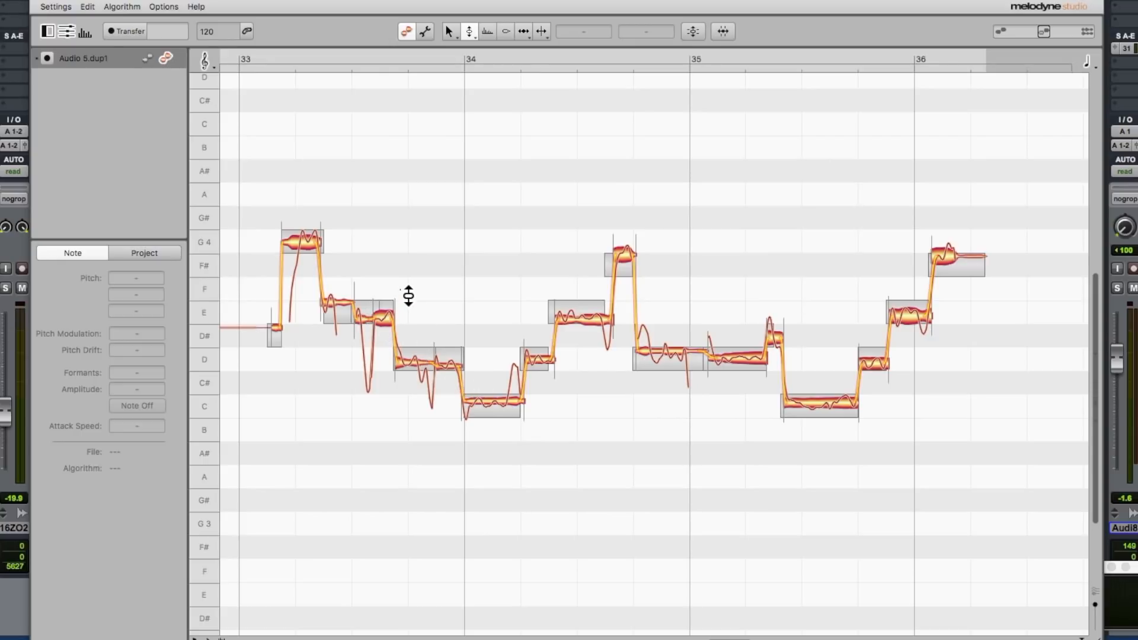
click(505, 32)
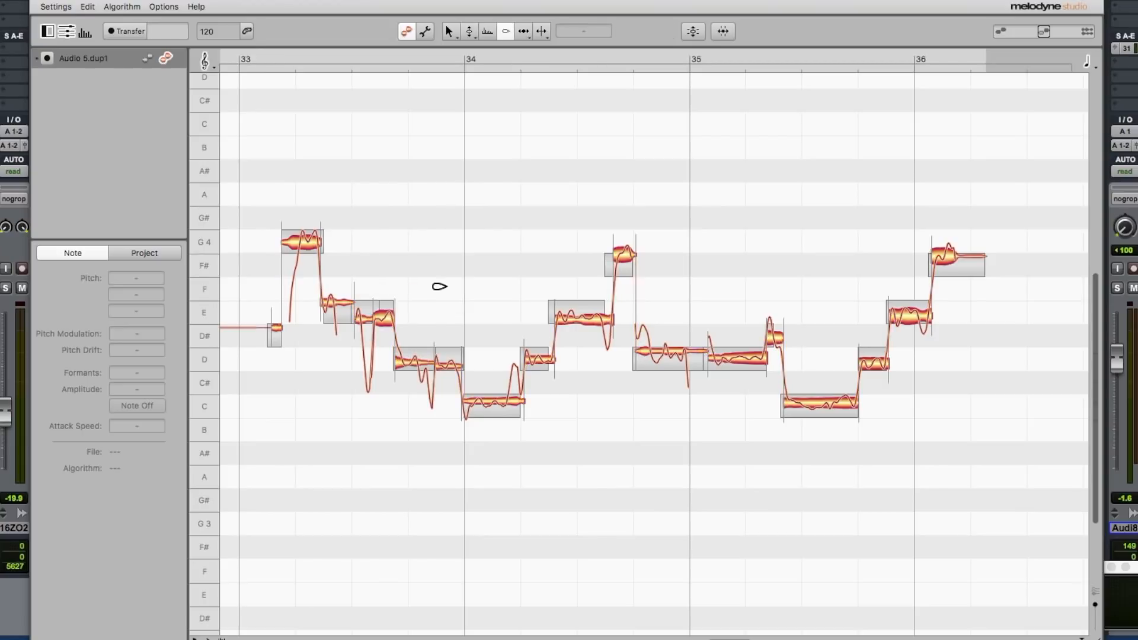
right_click(377, 316)
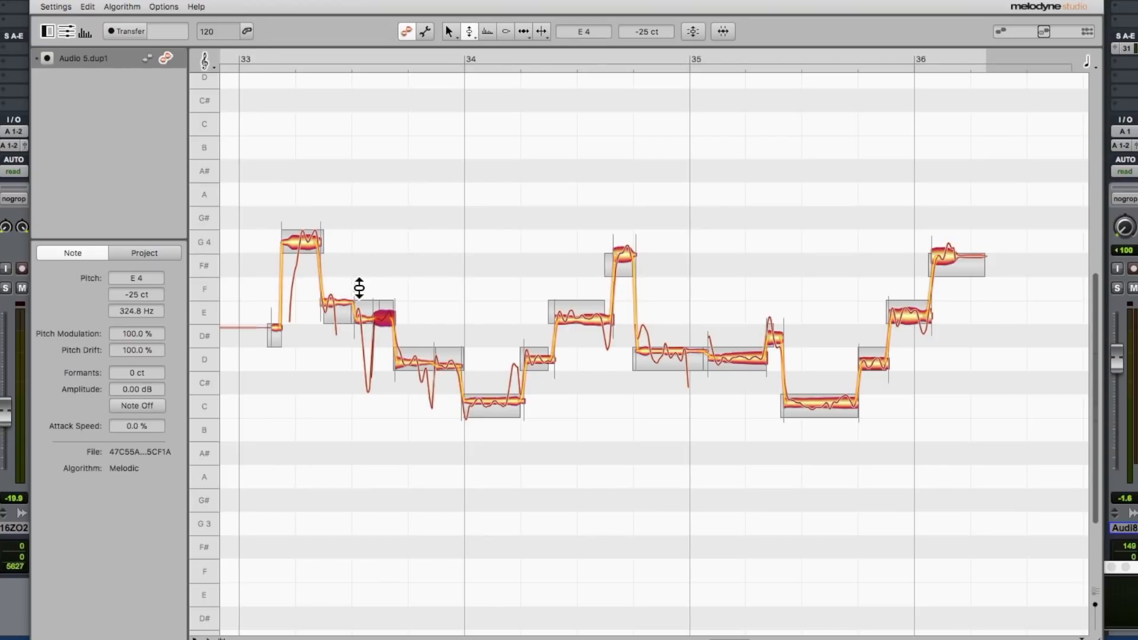
mouse_move(302, 278)
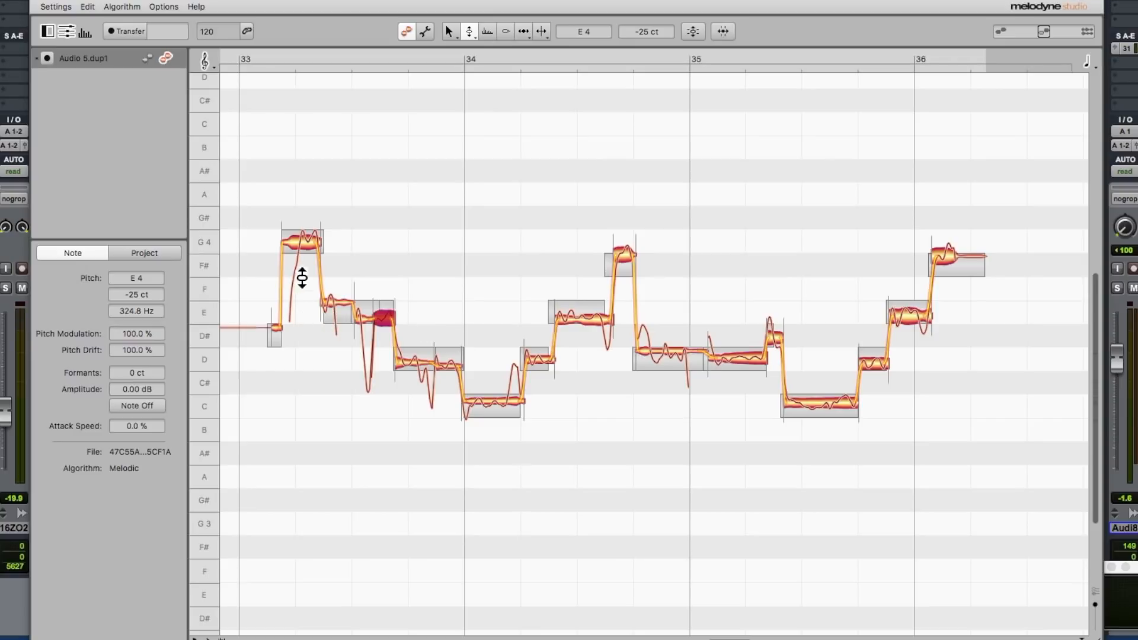
mouse_move(386, 341)
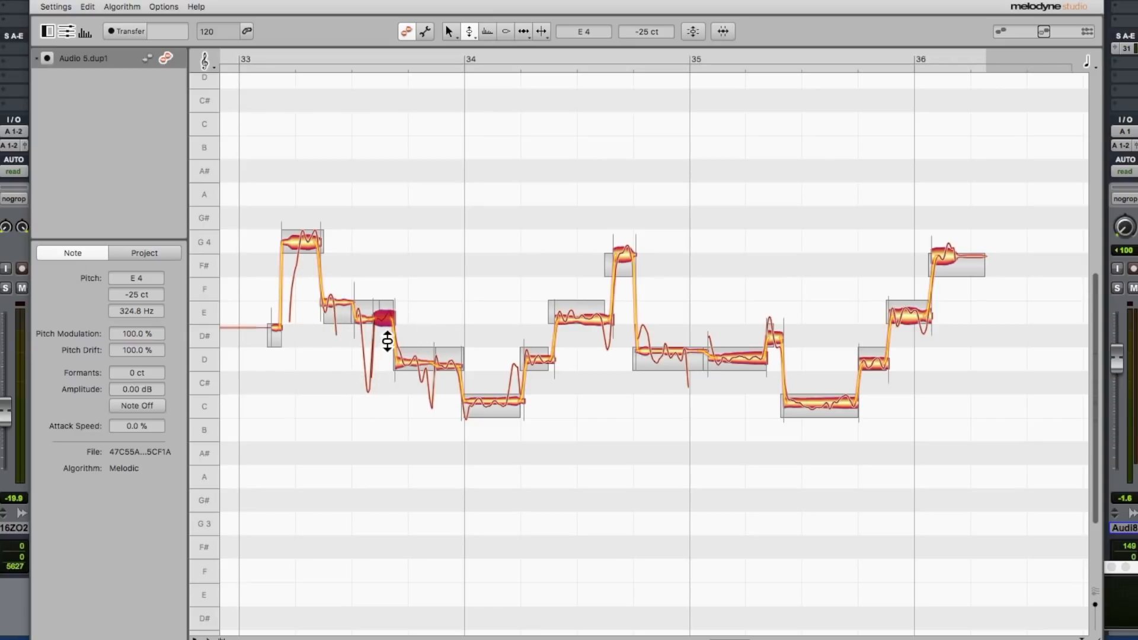
mouse_move(446, 426)
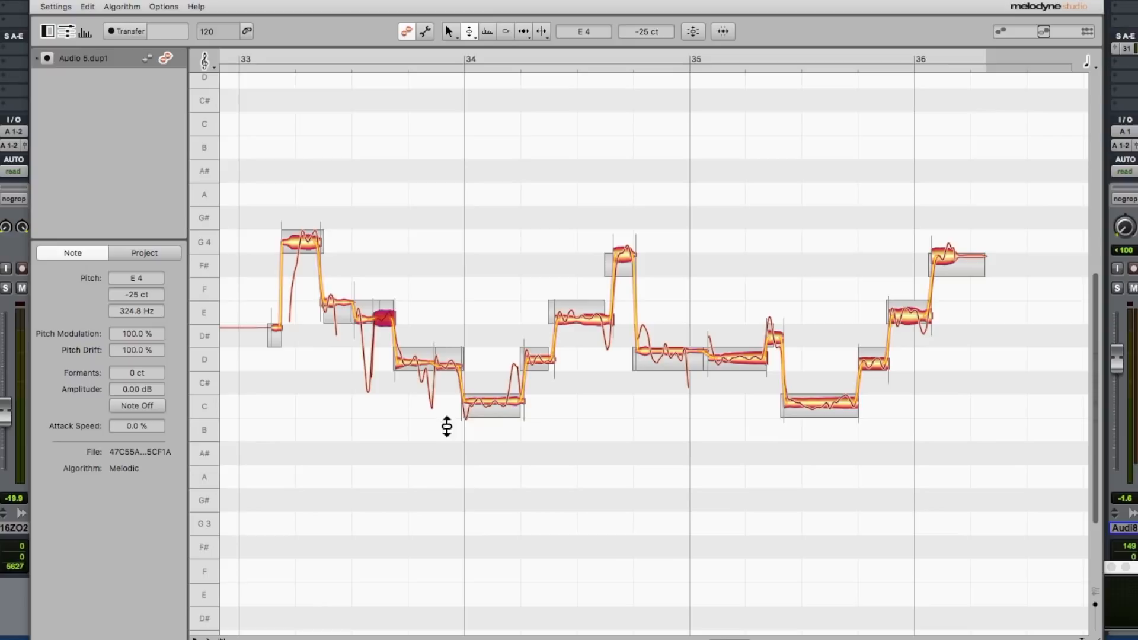
mouse_move(495, 413)
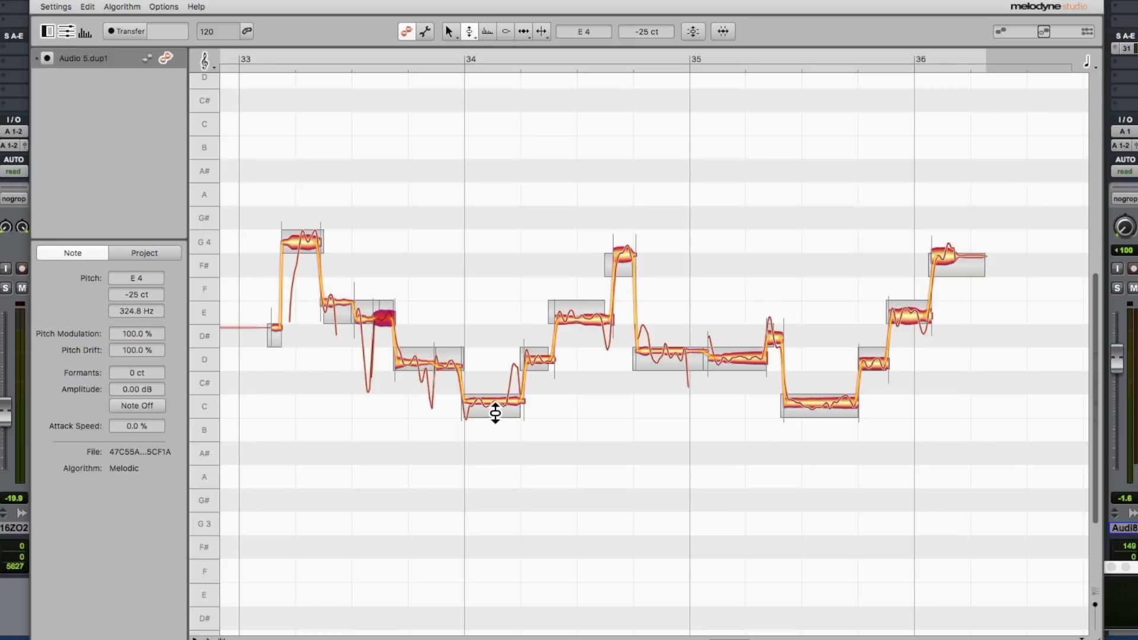
mouse_move(586, 332)
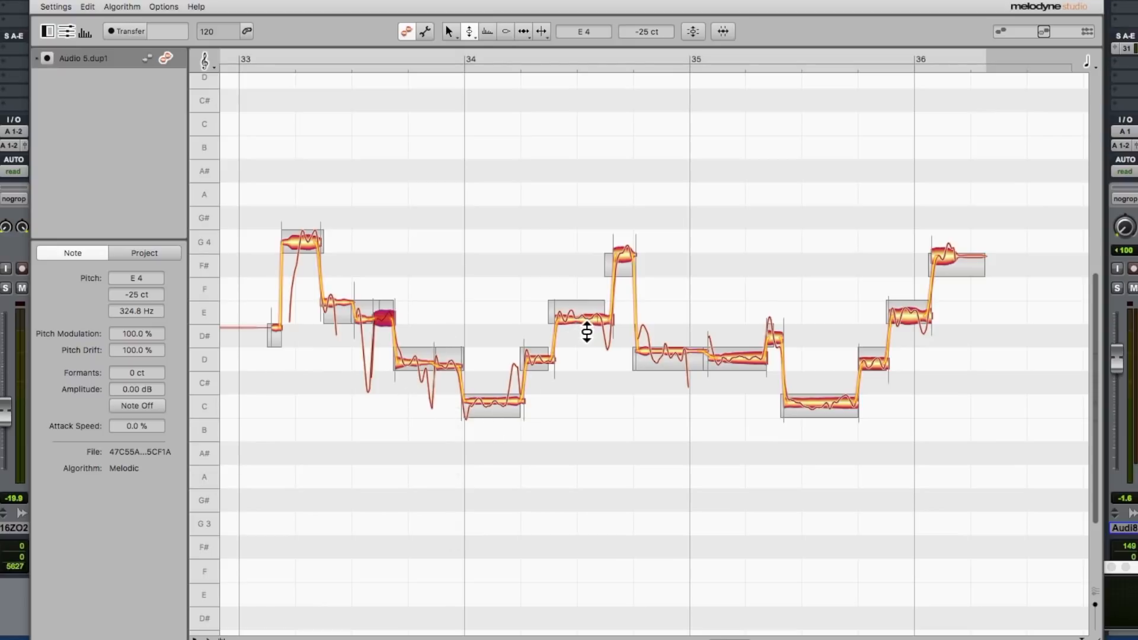
mouse_move(524, 323)
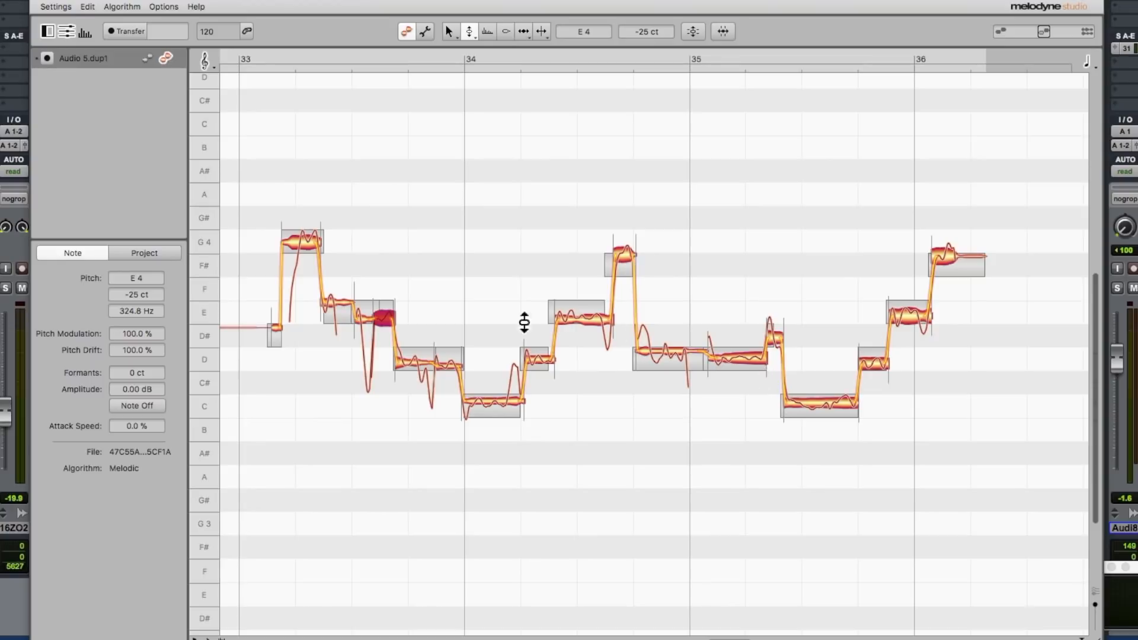
mouse_move(508, 412)
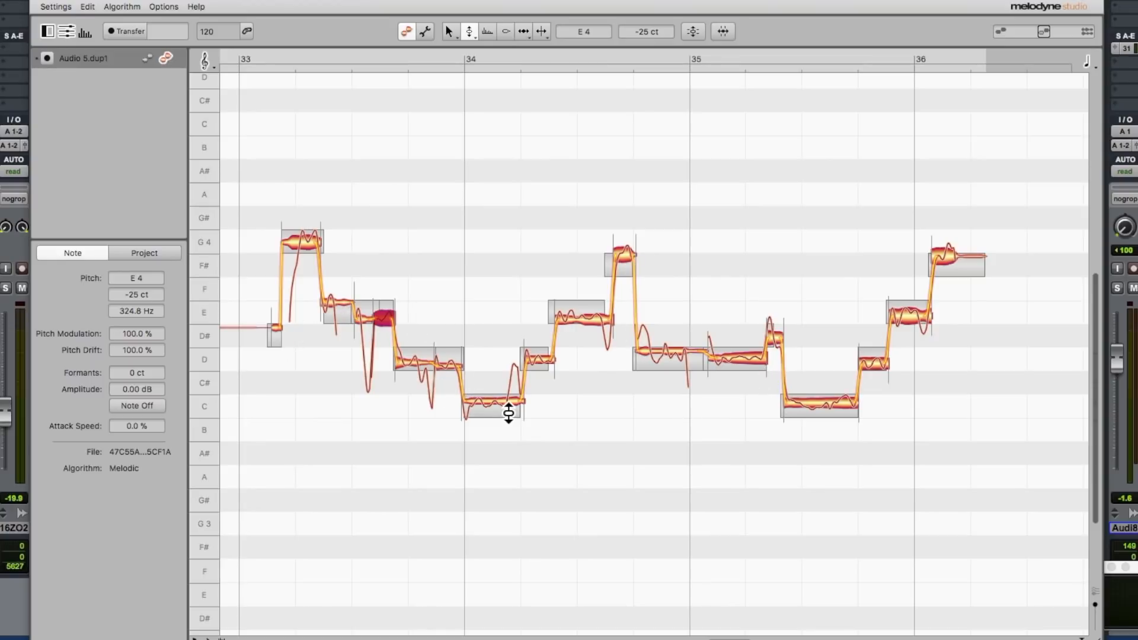
mouse_move(501, 412)
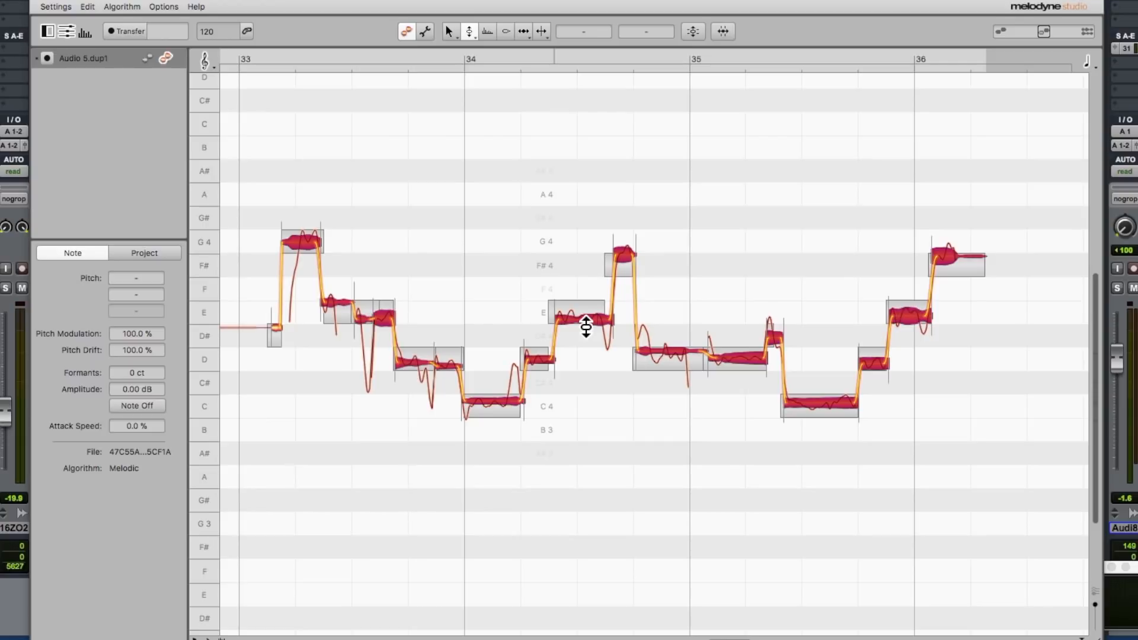
Deselect all notes, then drag the opening G4 note onto its pitch centre
click(639, 258)
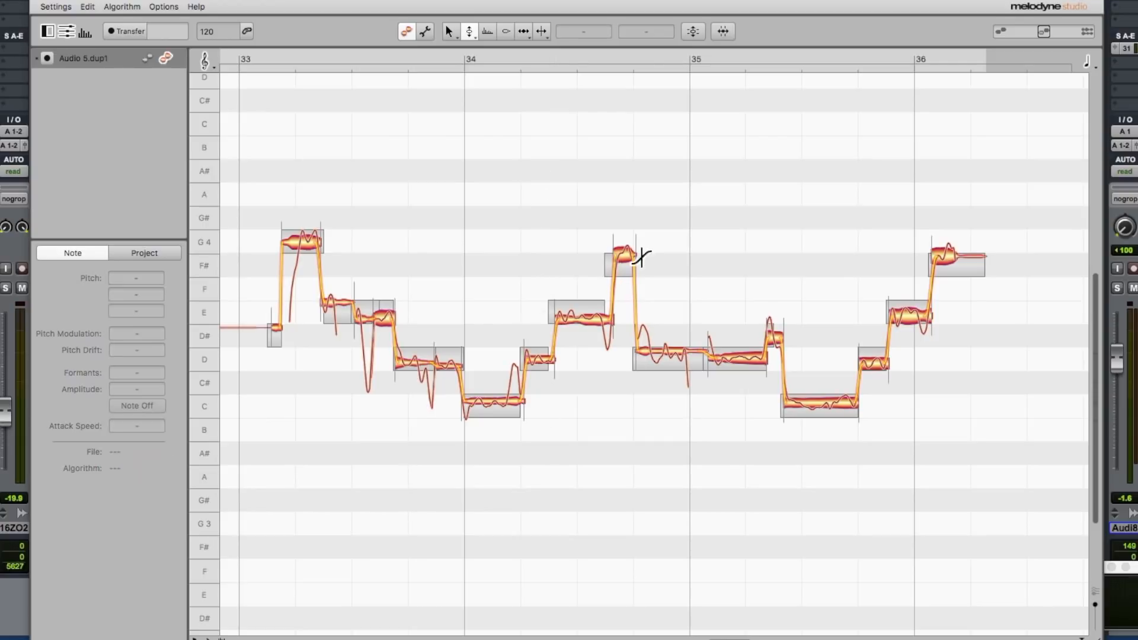
mouse_move(632, 284)
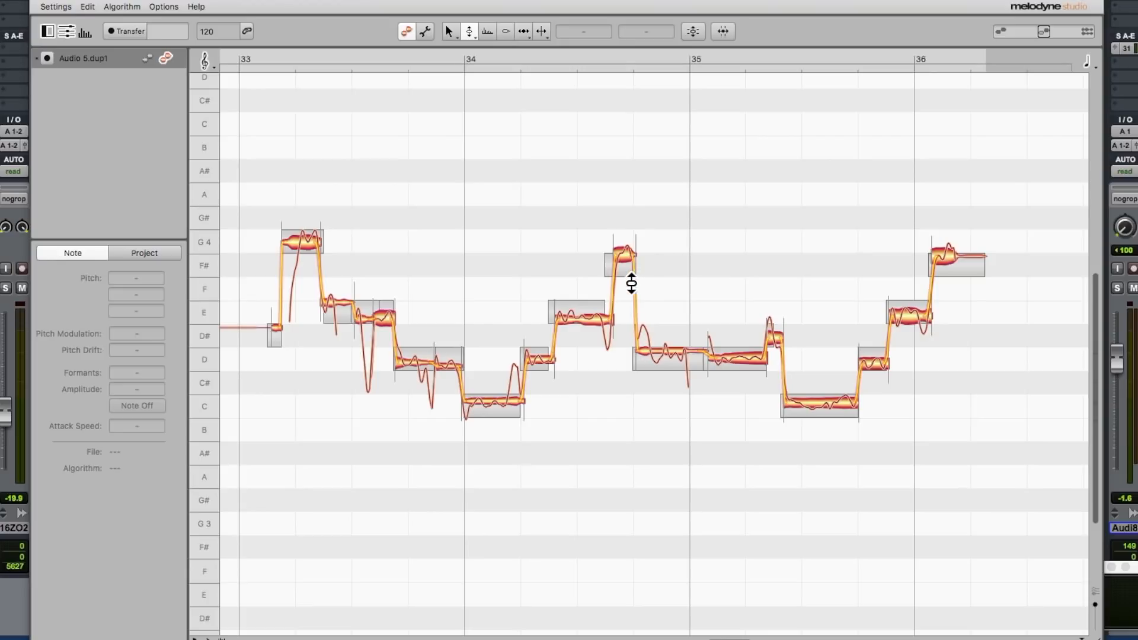
mouse_move(628, 251)
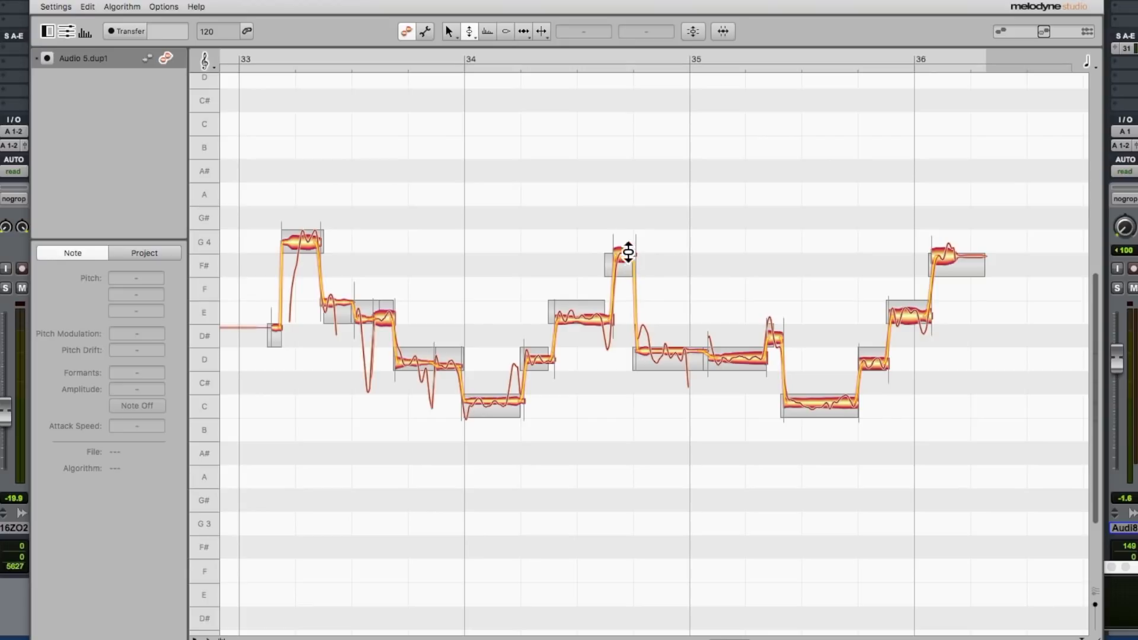
click(298, 241)
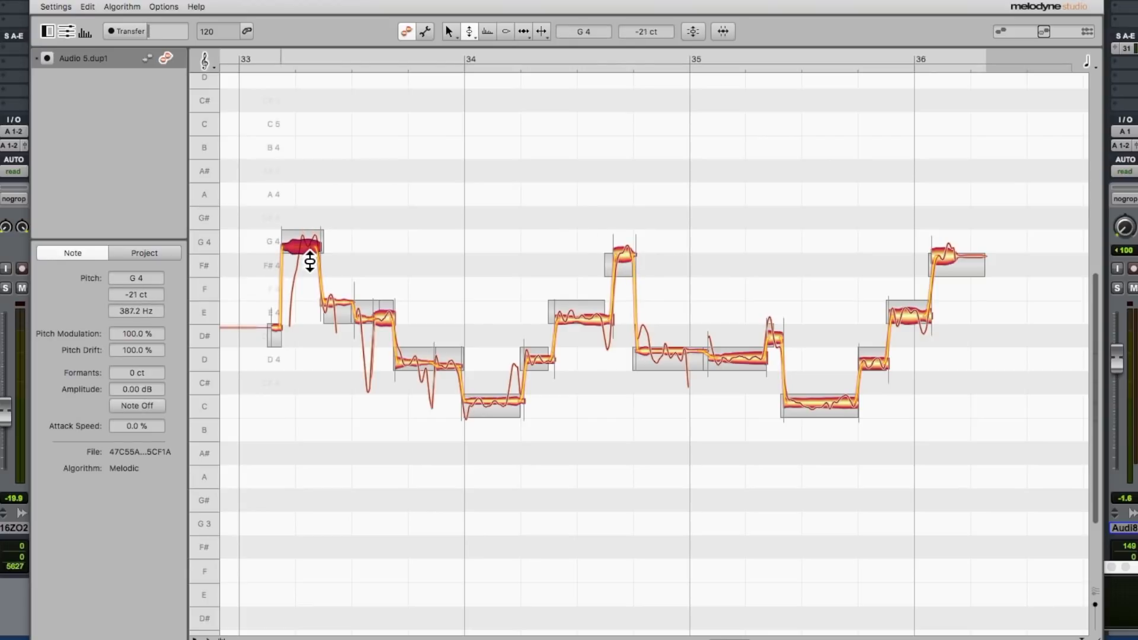
drag(310, 246, 310, 243)
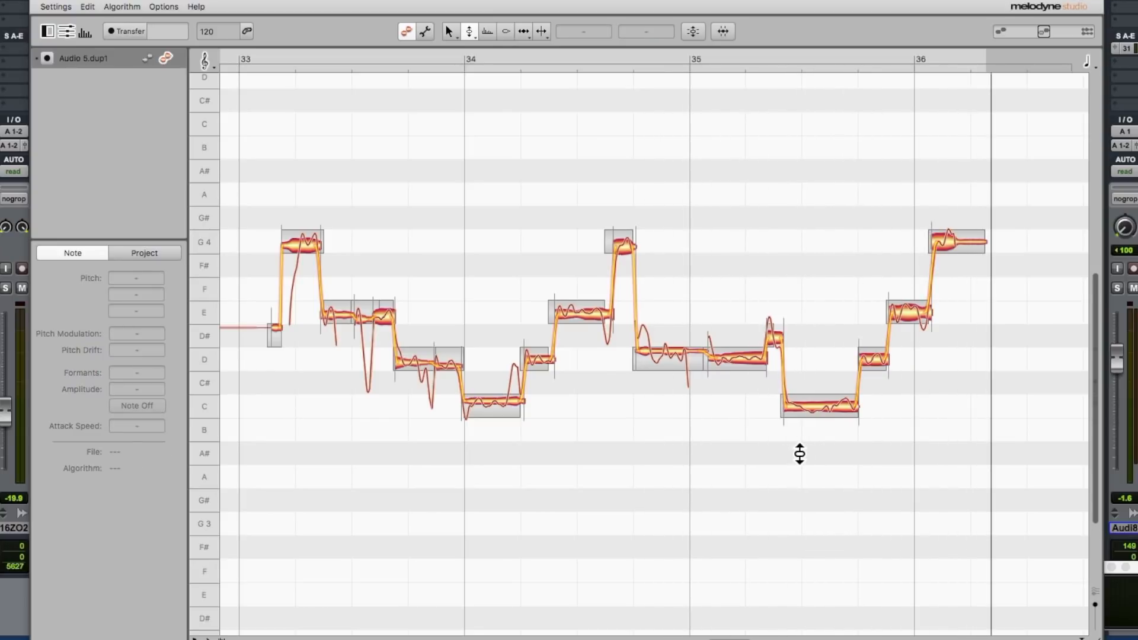
Split the low C4 note near bar 35 with the Note Separation tool
right_click(799, 454)
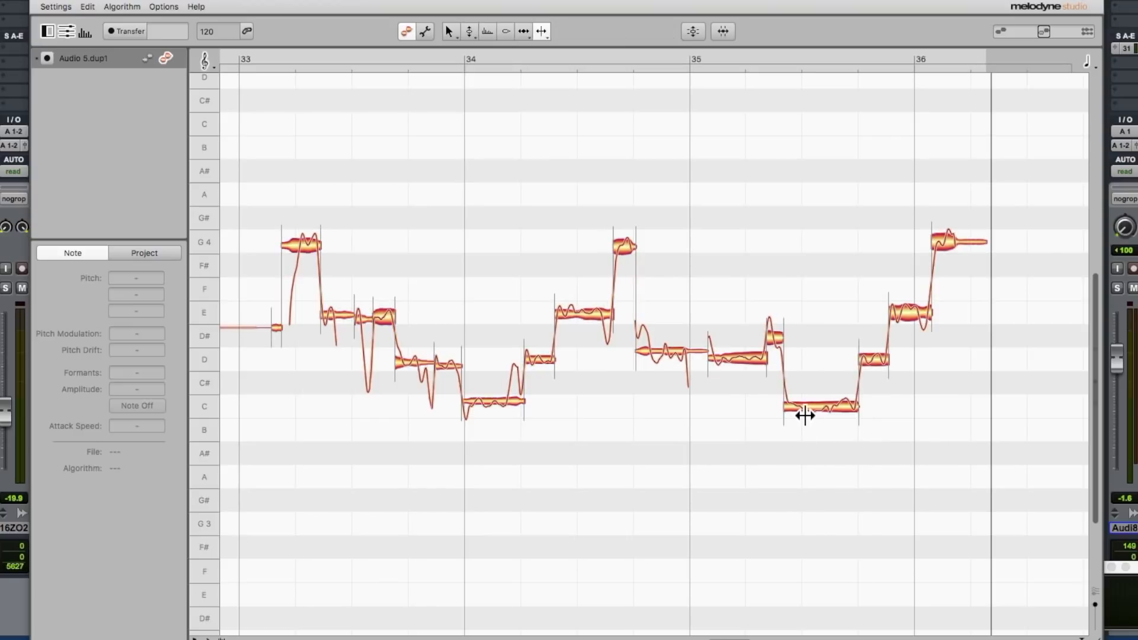
click(820, 407)
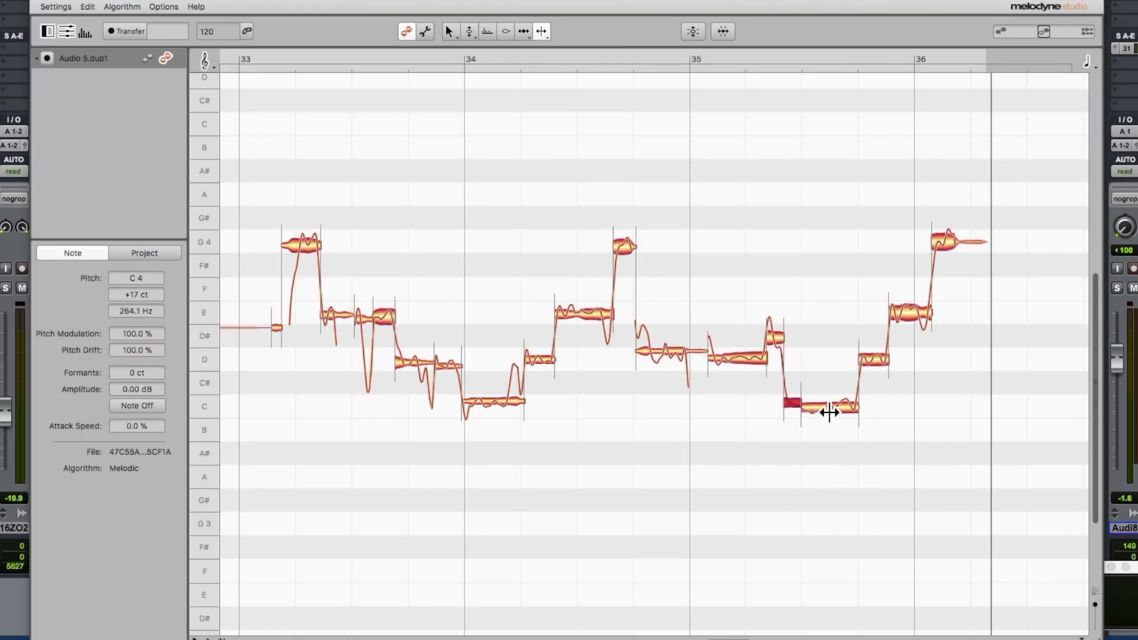
right_click(827, 413)
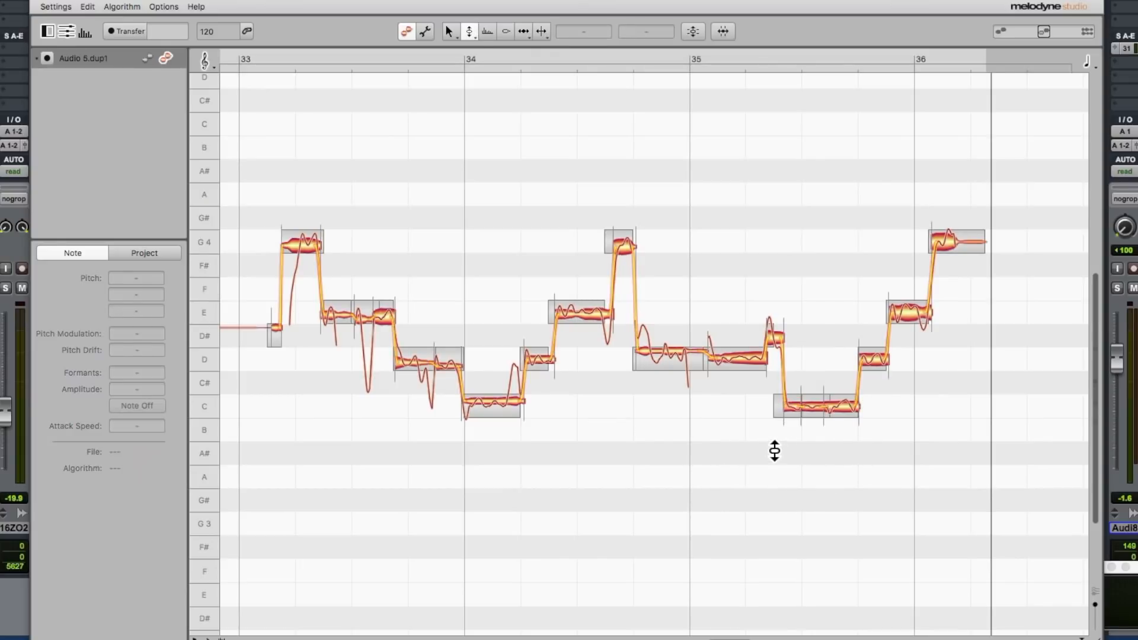
click(819, 407)
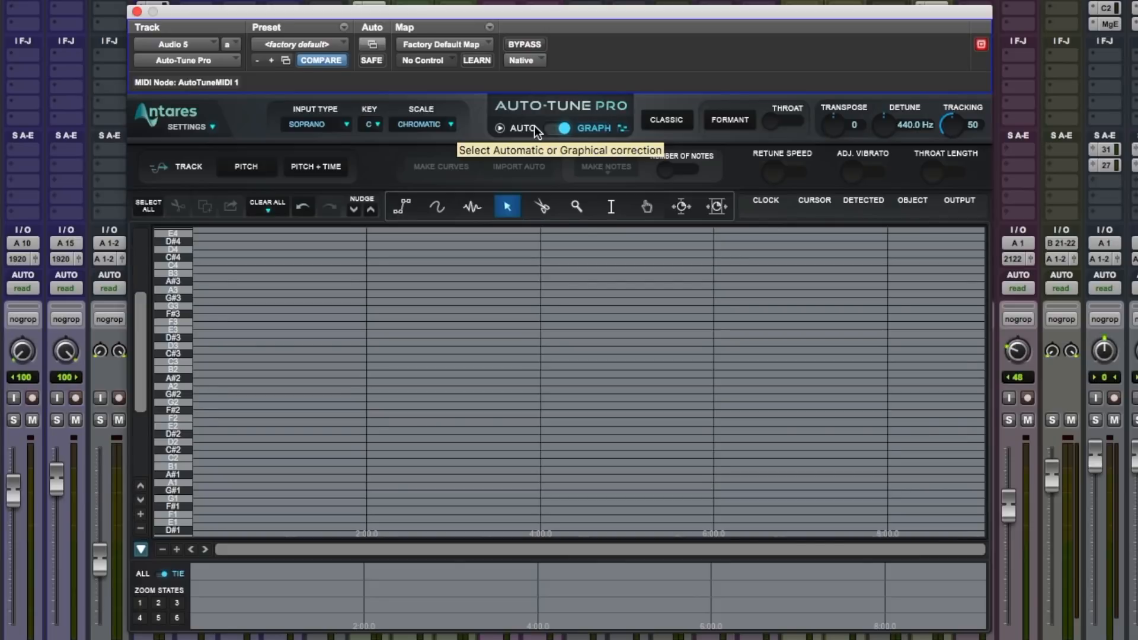
Switch Auto-Tune Pro to Auto mode and open the scale list
click(521, 128)
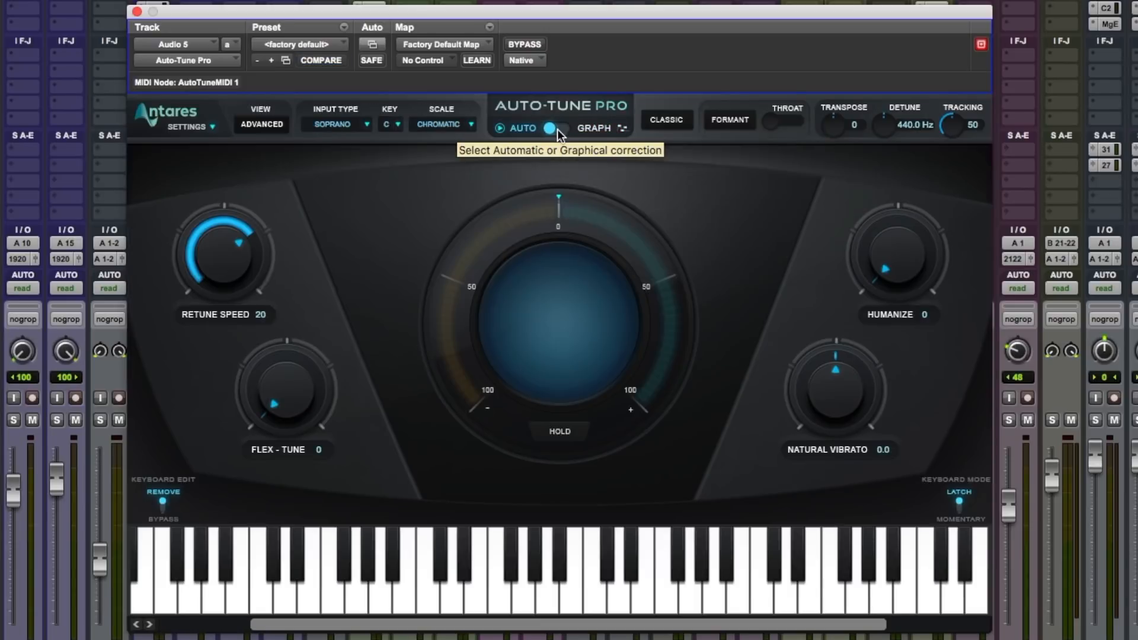
mouse_move(734, 408)
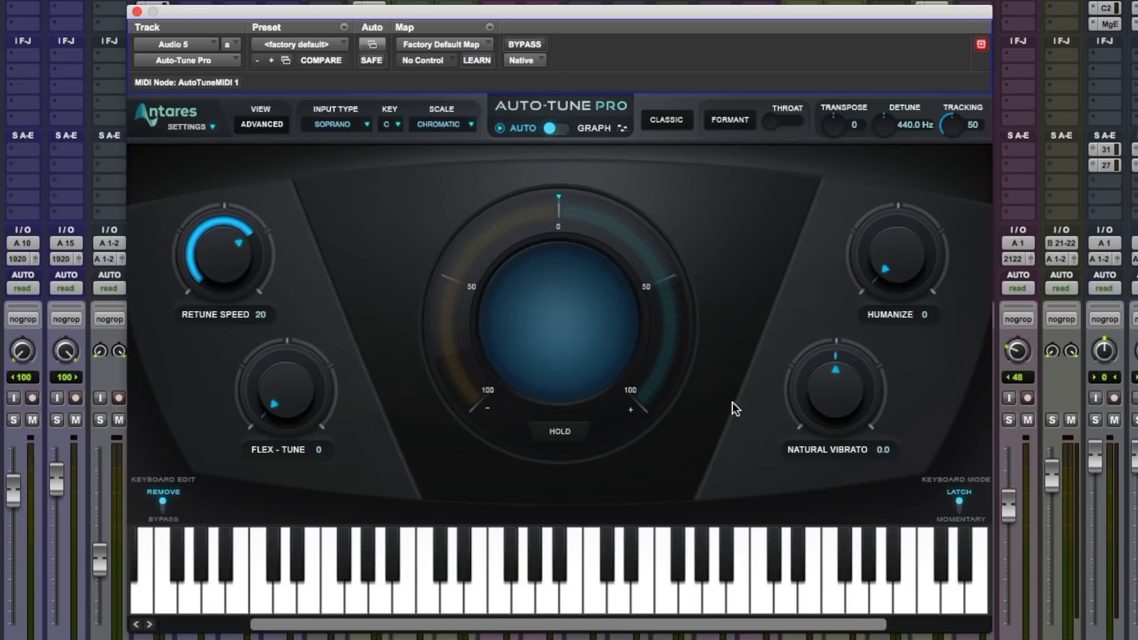
mouse_move(900, 261)
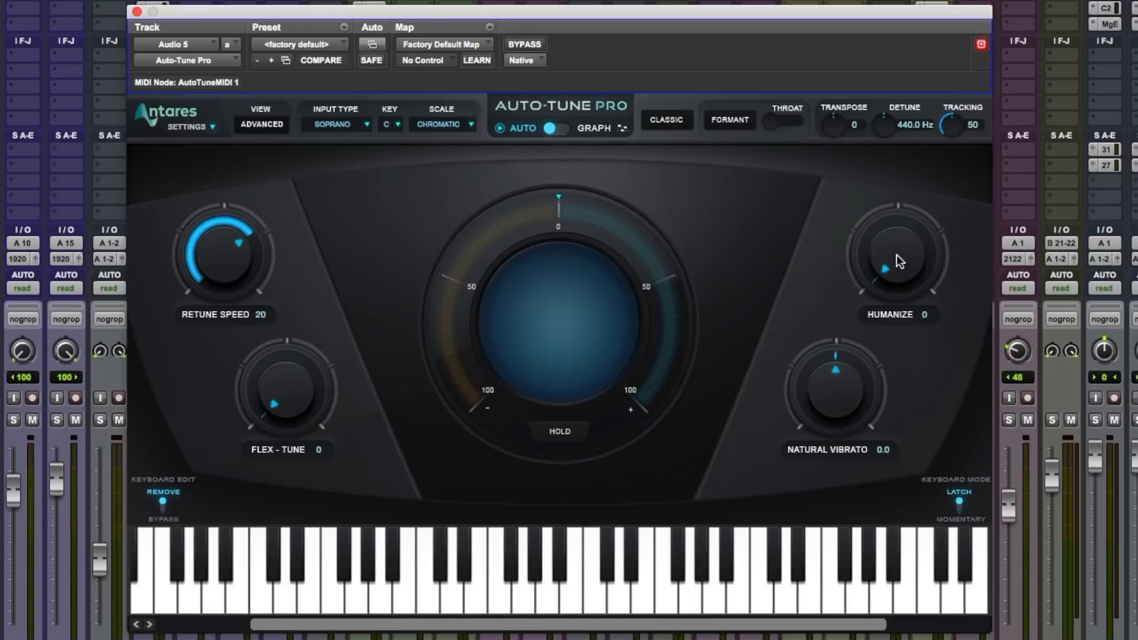
mouse_move(399, 143)
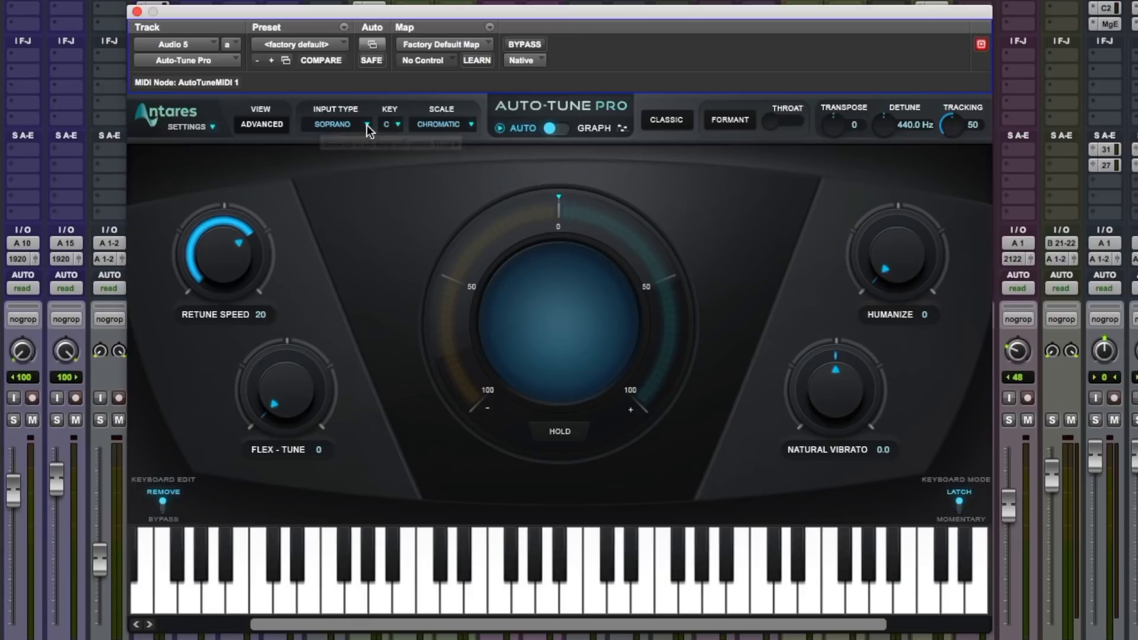
click(439, 124)
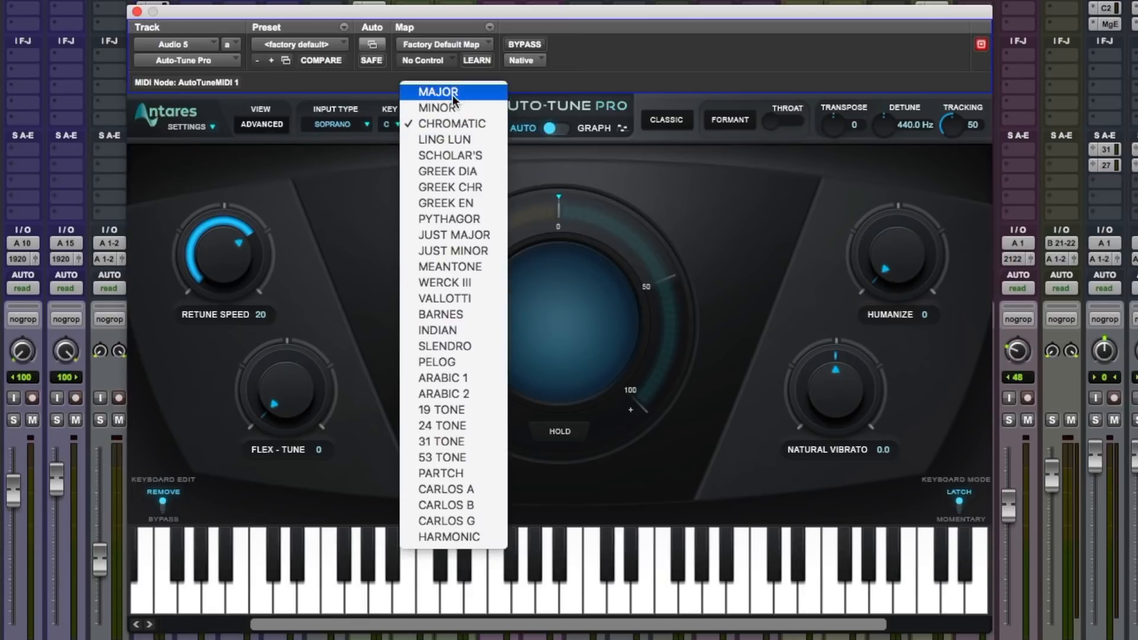
Choose the Major scale in C for Auto-Tune Pro correction
click(437, 92)
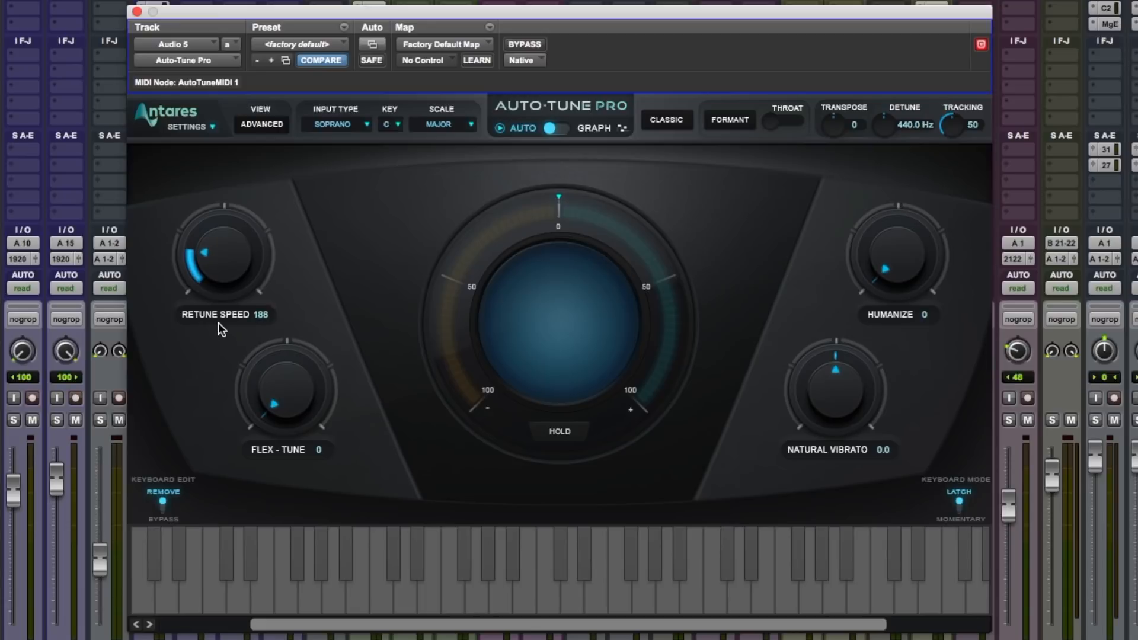
mouse_move(225, 267)
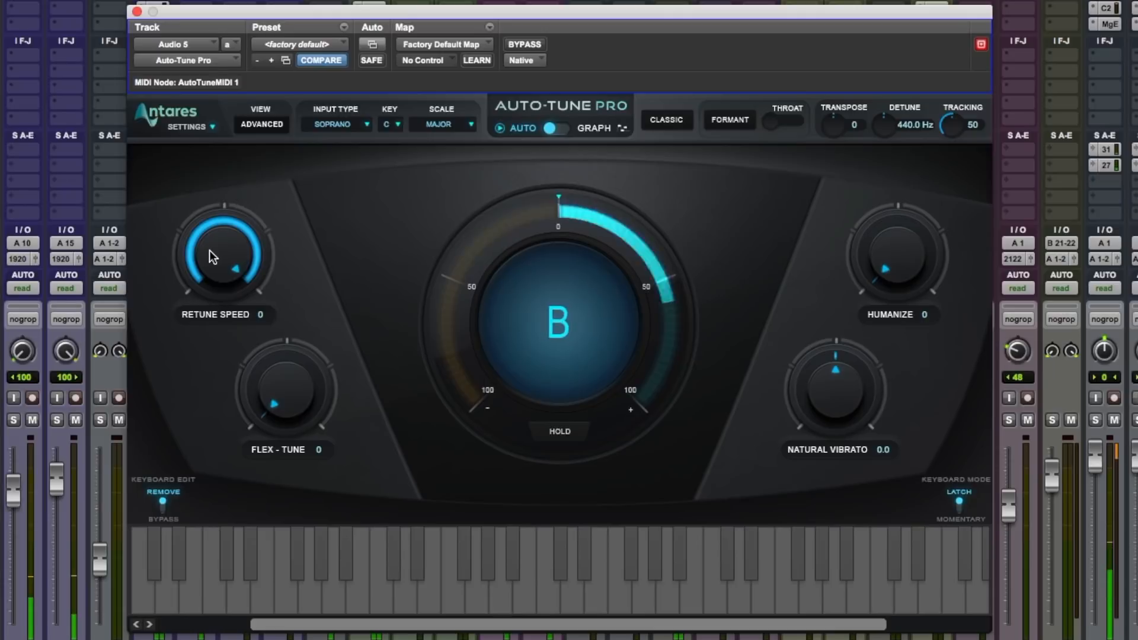
mouse_move(214, 269)
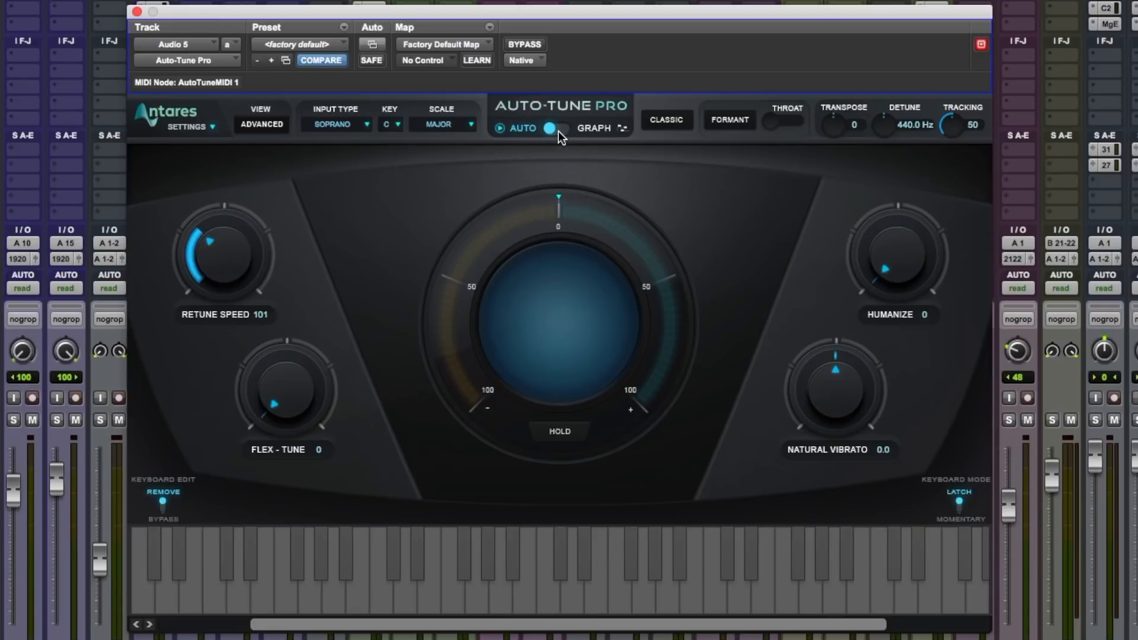
Switch Auto-Tune Pro back to Graph mode and arm Track to capture pitch
click(593, 128)
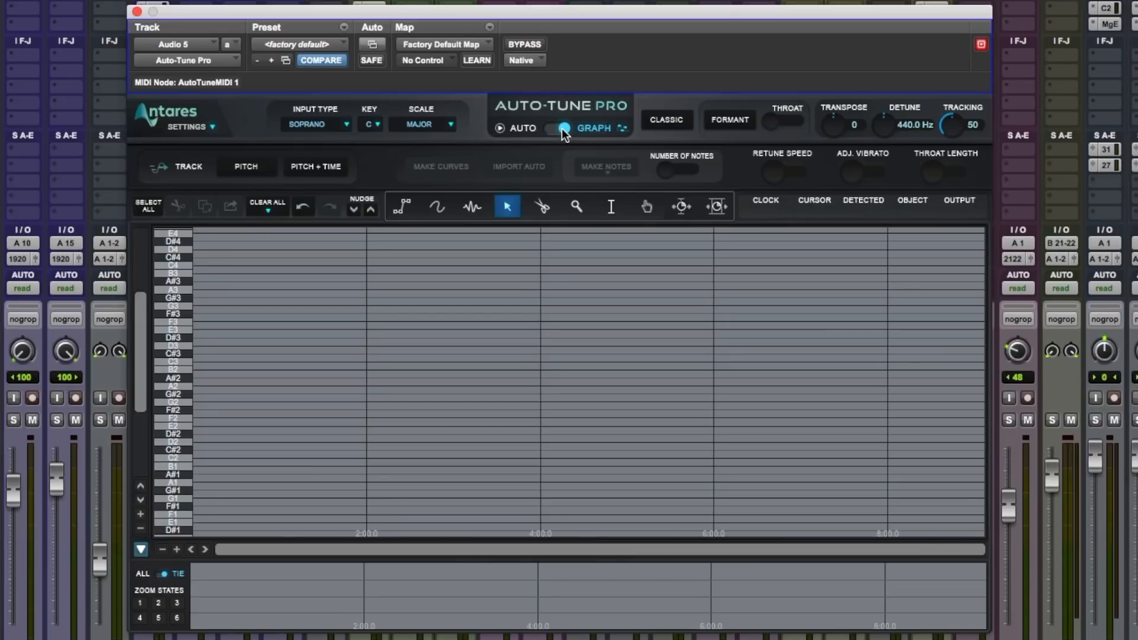
mouse_move(248, 405)
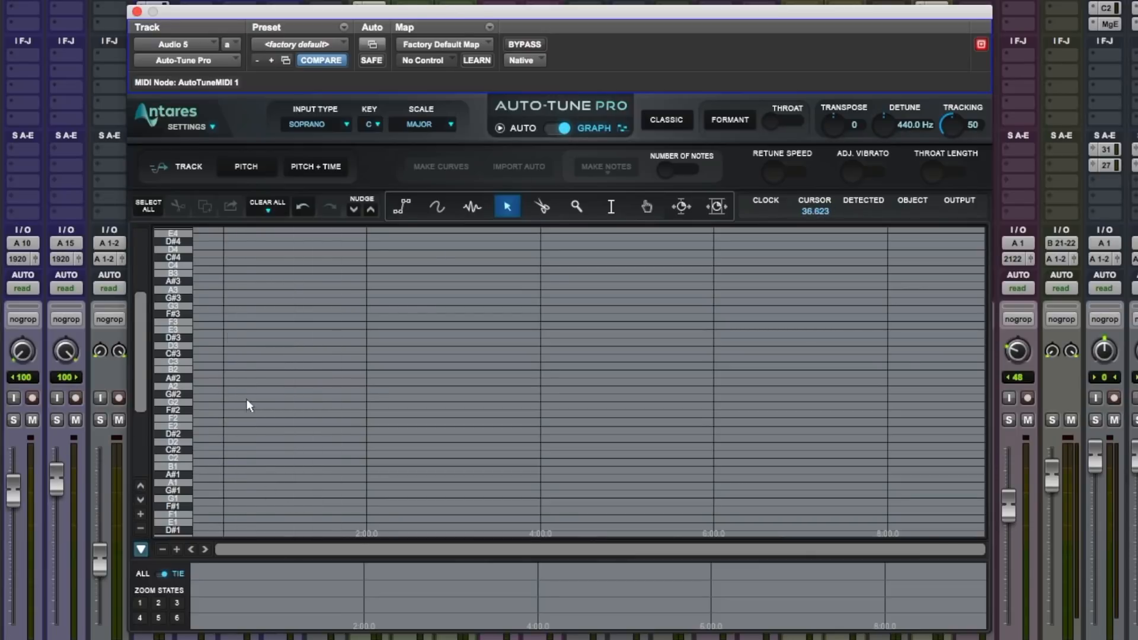
mouse_move(245, 505)
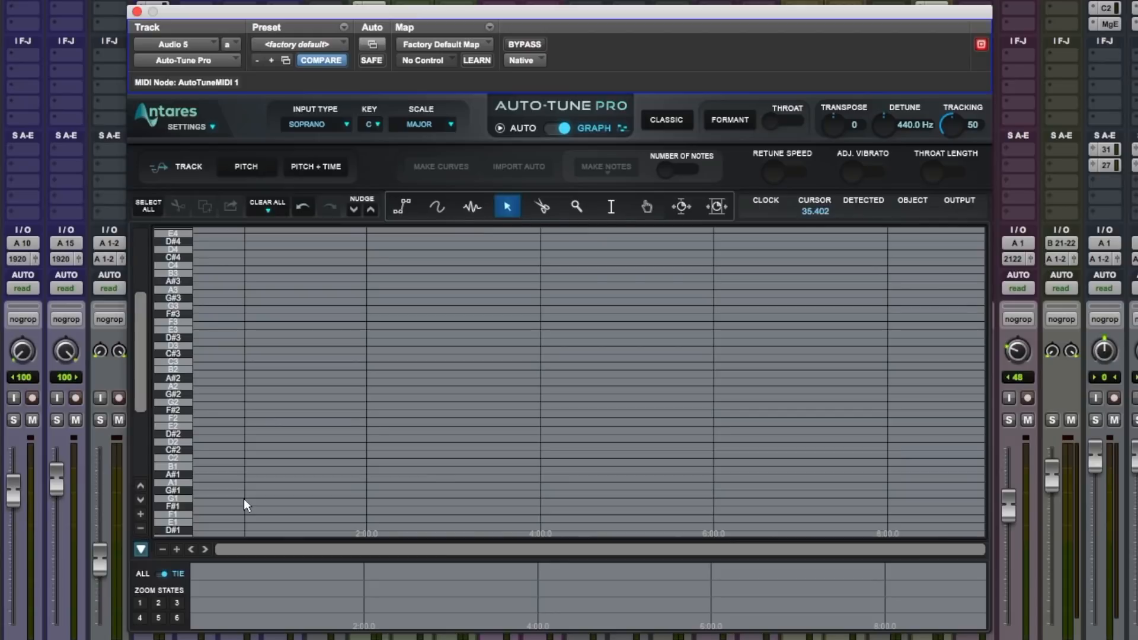
click(246, 166)
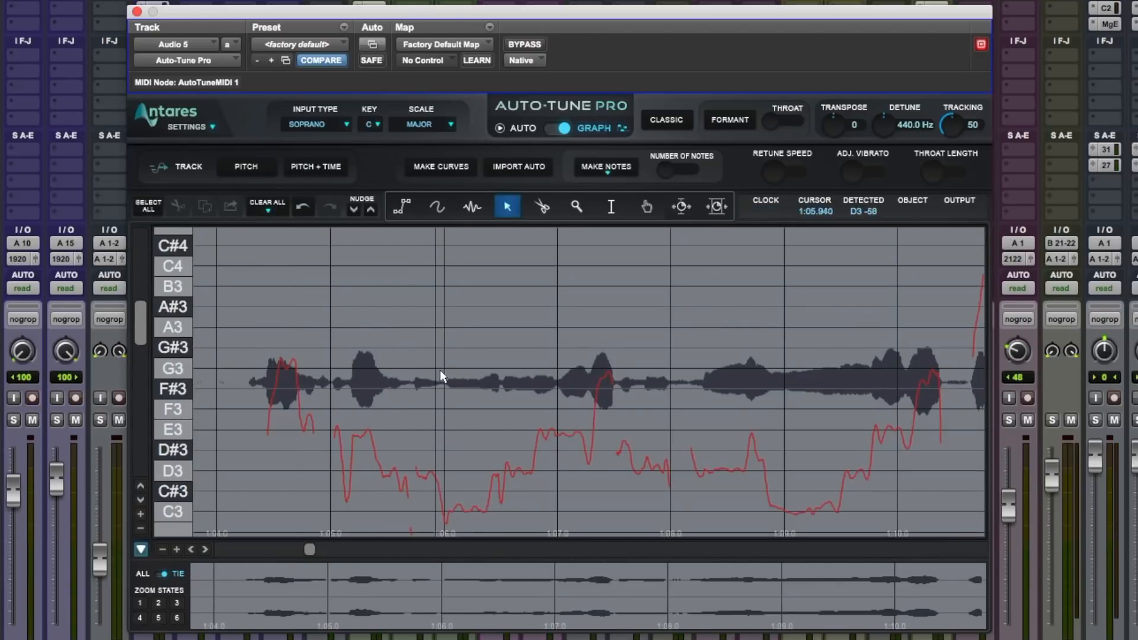
mouse_move(486, 376)
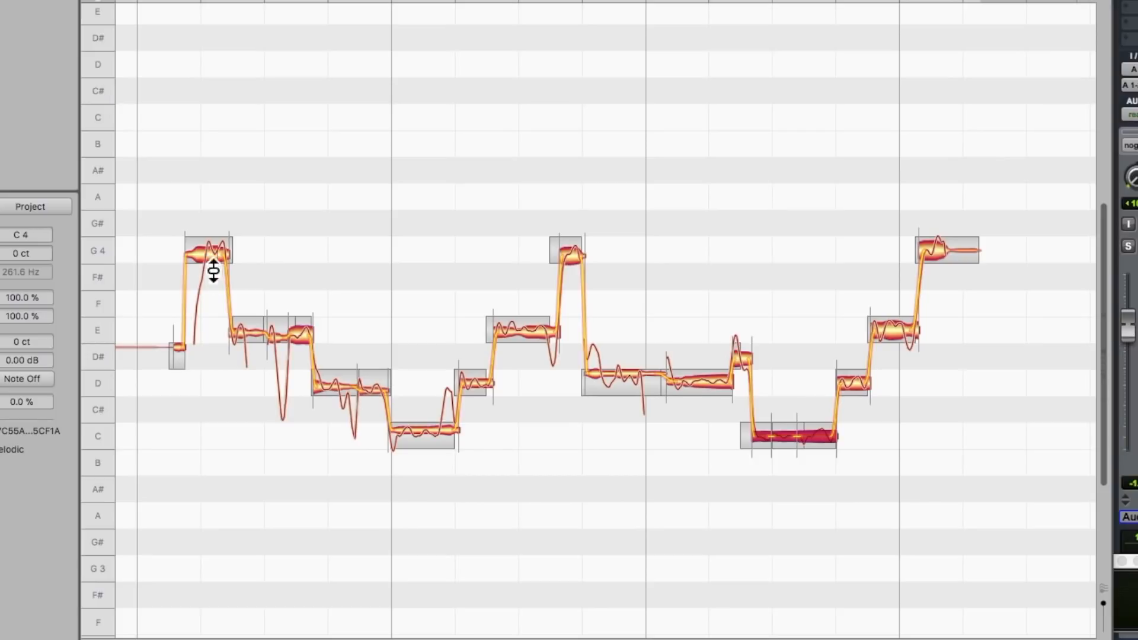
mouse_move(336, 398)
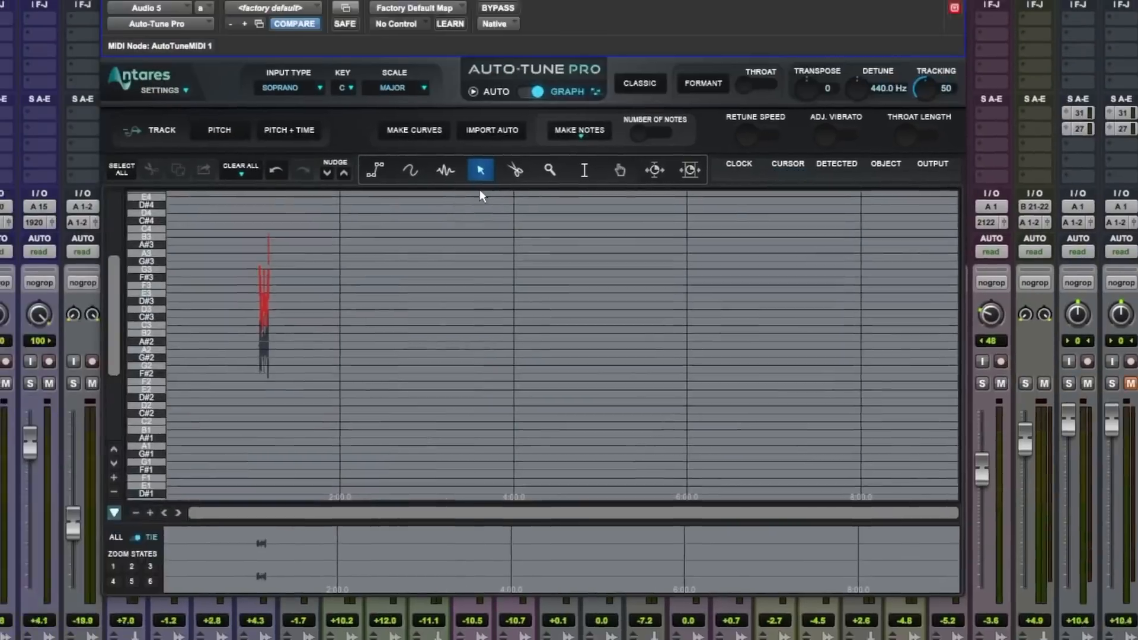
Recapture the vocal phrase's pitch curve around 1:04–1:07 and zoom in
click(549, 170)
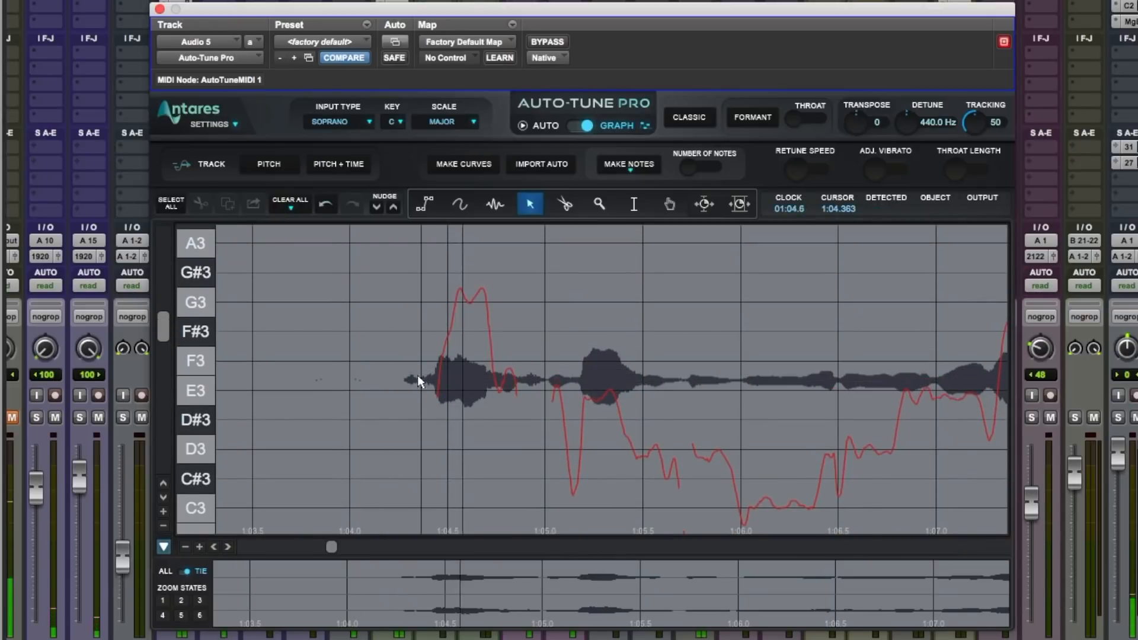
scroll(right, 3)
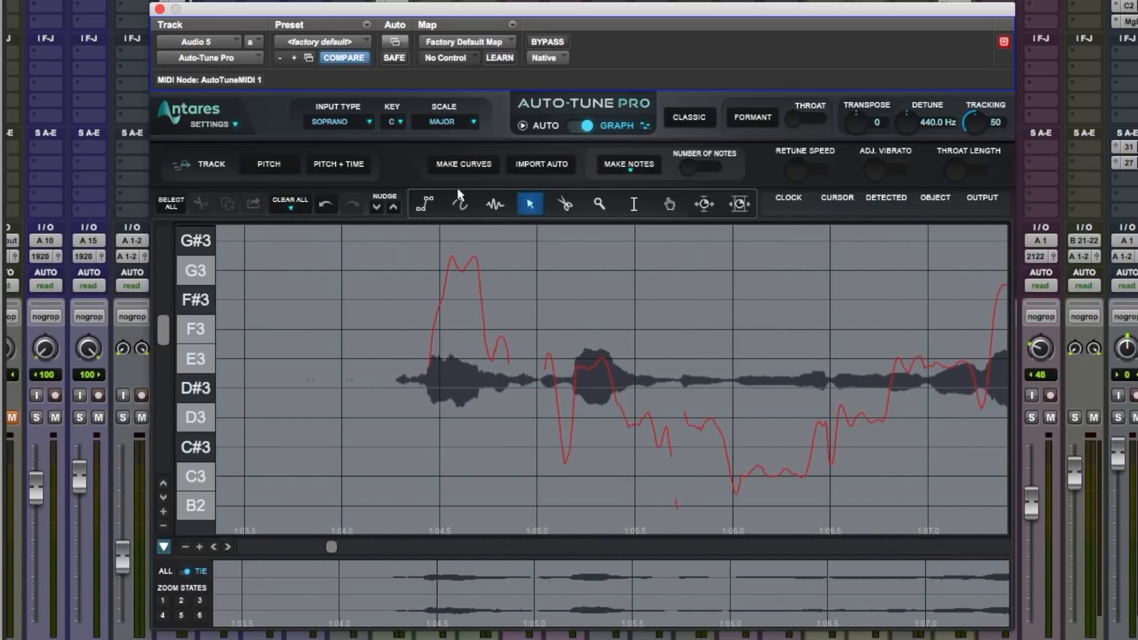
Draw green Line-tool target lines over the flat G3 and C3 notes
click(459, 204)
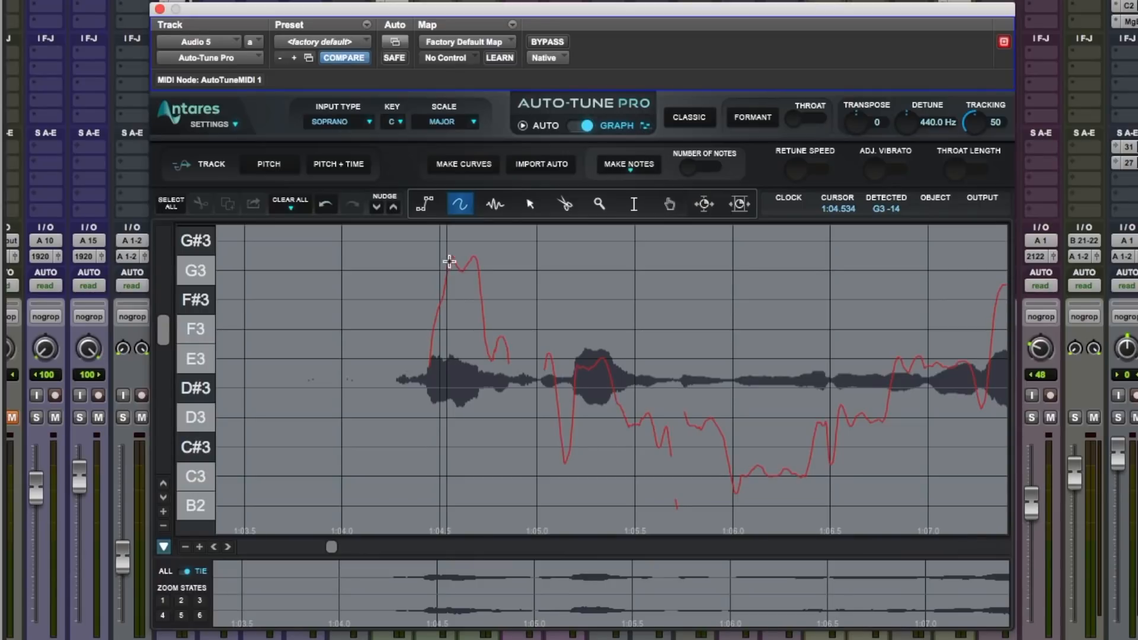
mouse_move(675, 417)
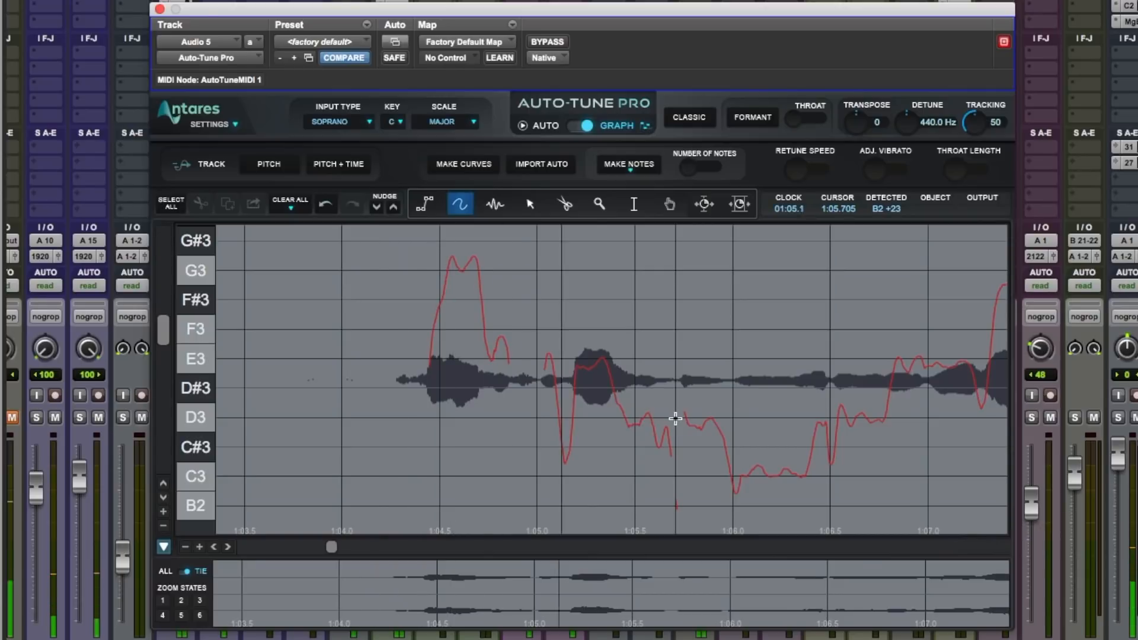
mouse_move(501, 356)
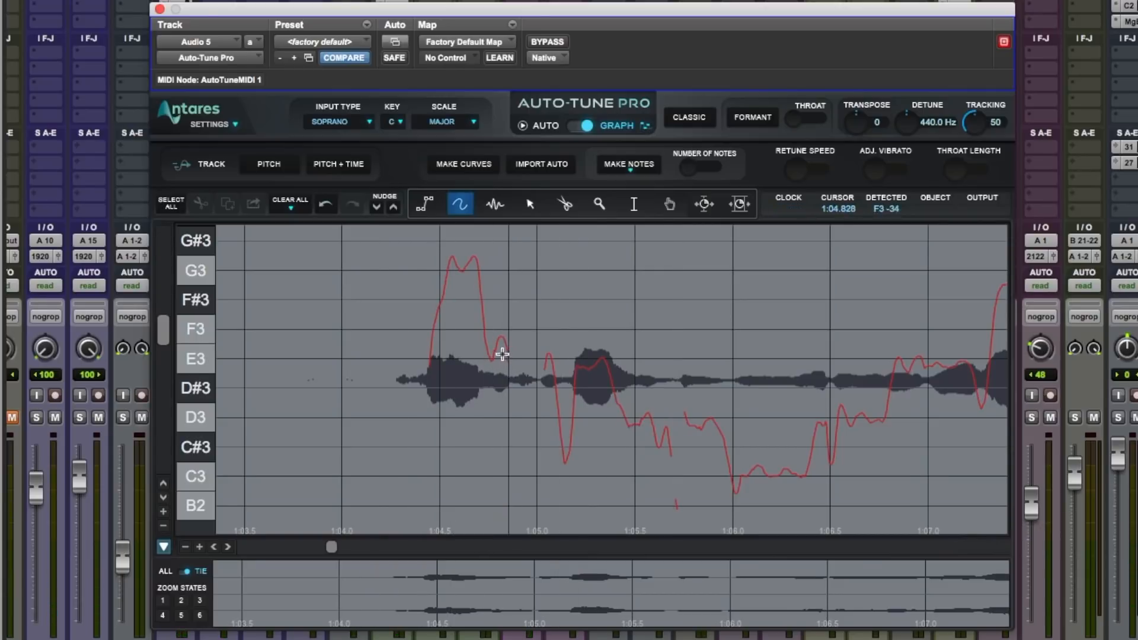
mouse_move(501, 361)
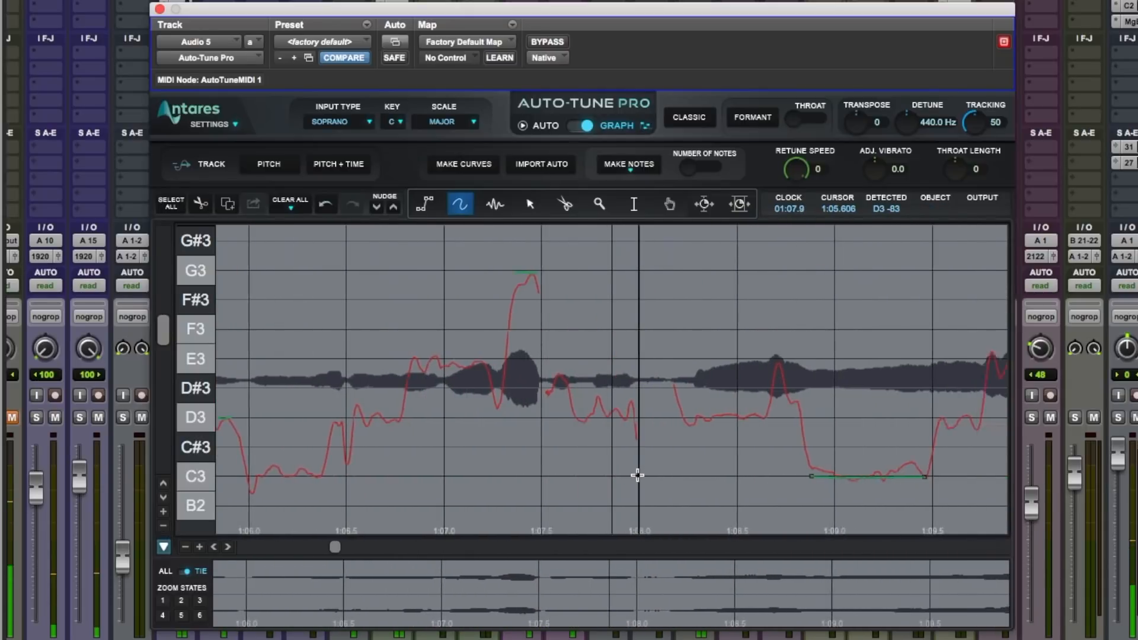
scroll(right, 3)
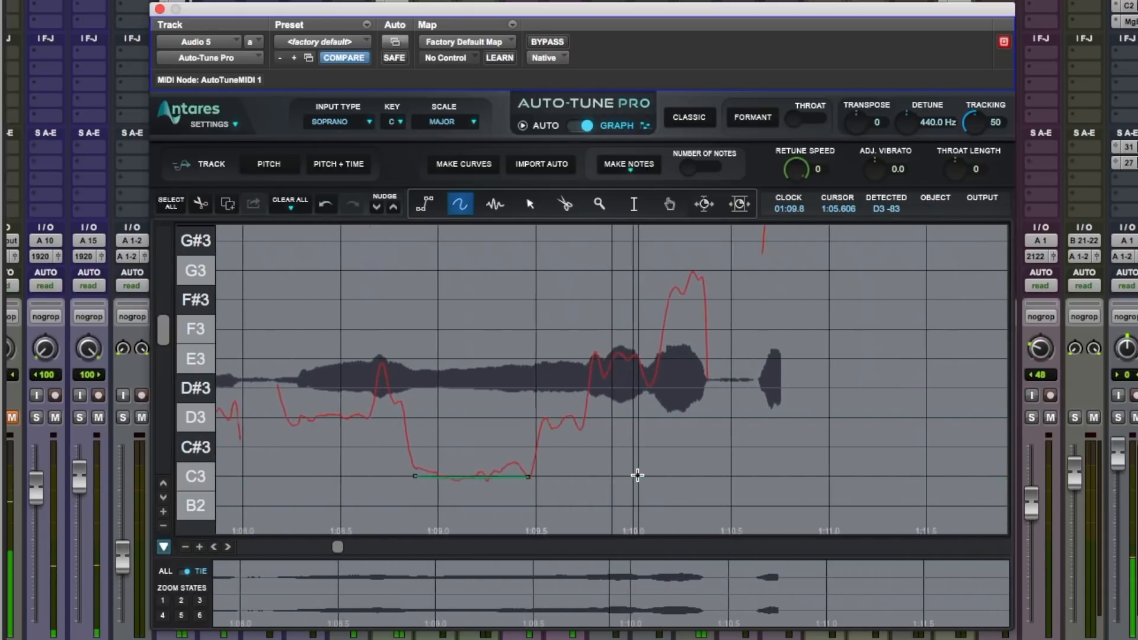